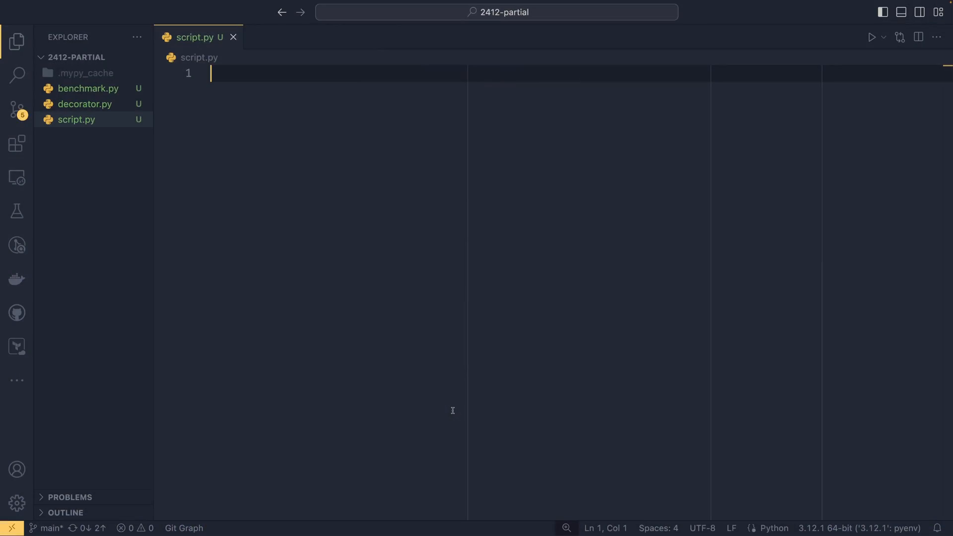
Step: Import partial from functools and define mult(x: int, y: int) -> int returning x * y
text(from fcun)
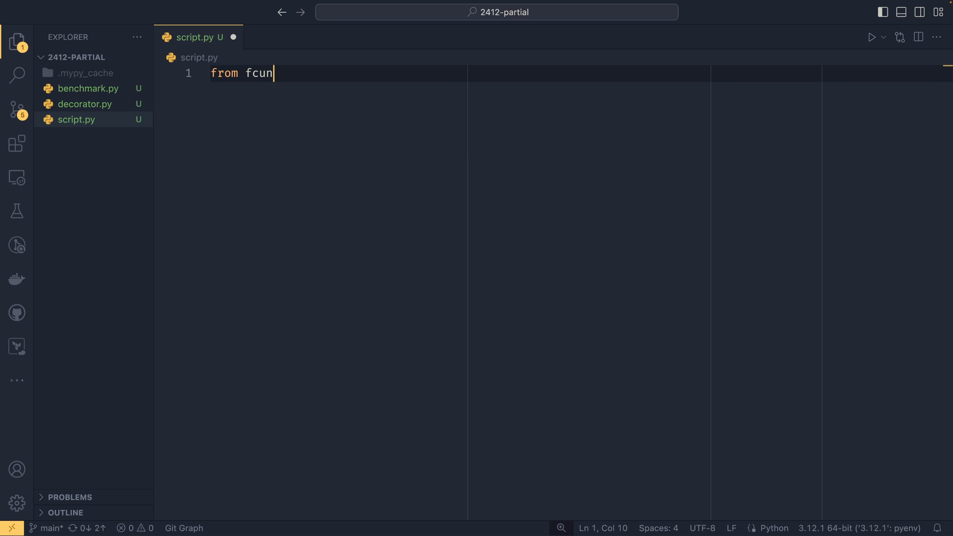
text(ctools import partial)
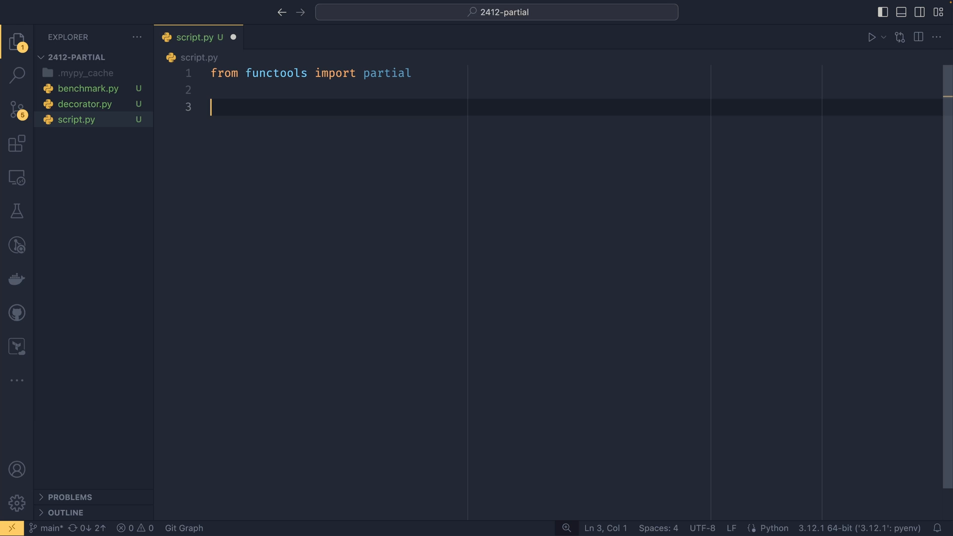
text(d)
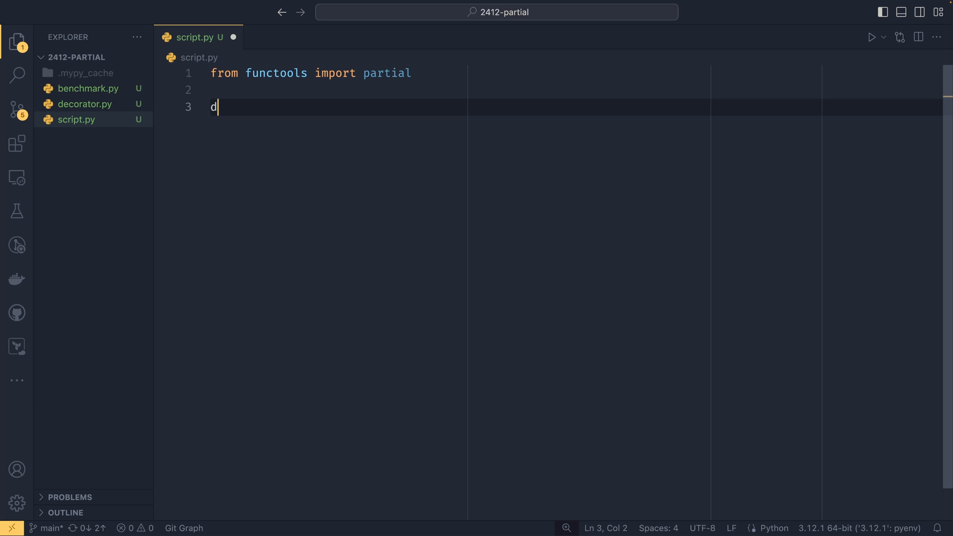
text(ef mult()
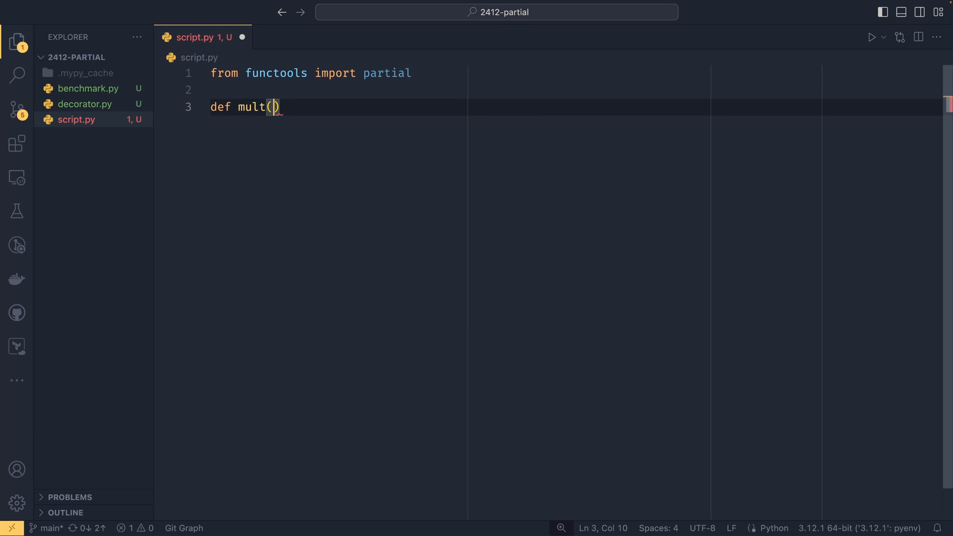
text(x: int,)
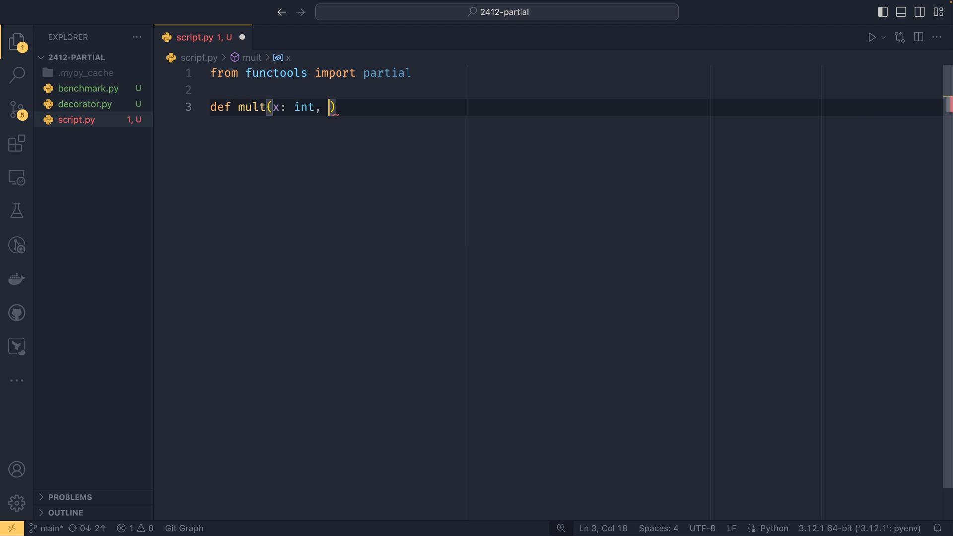
text(y: int) -> int:)
text(retunr x)
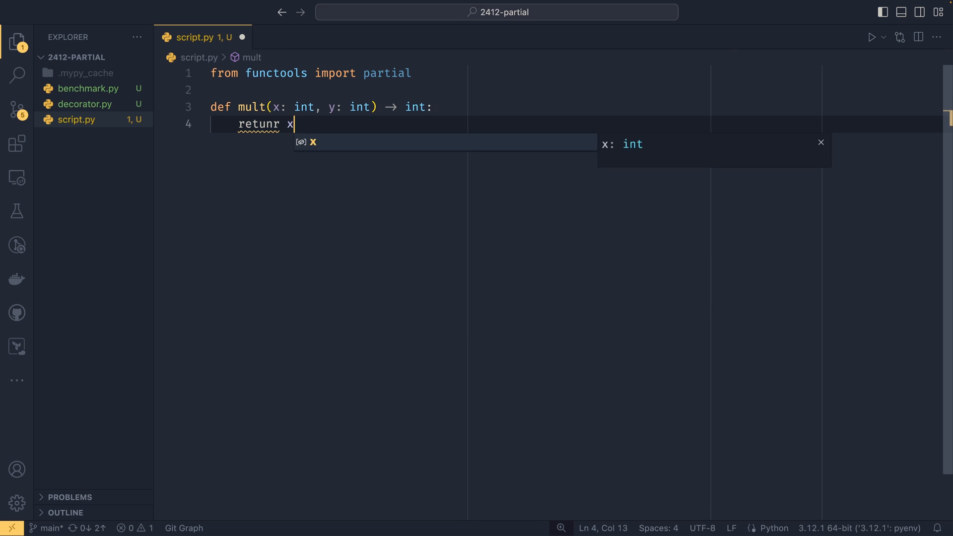
text(* y)
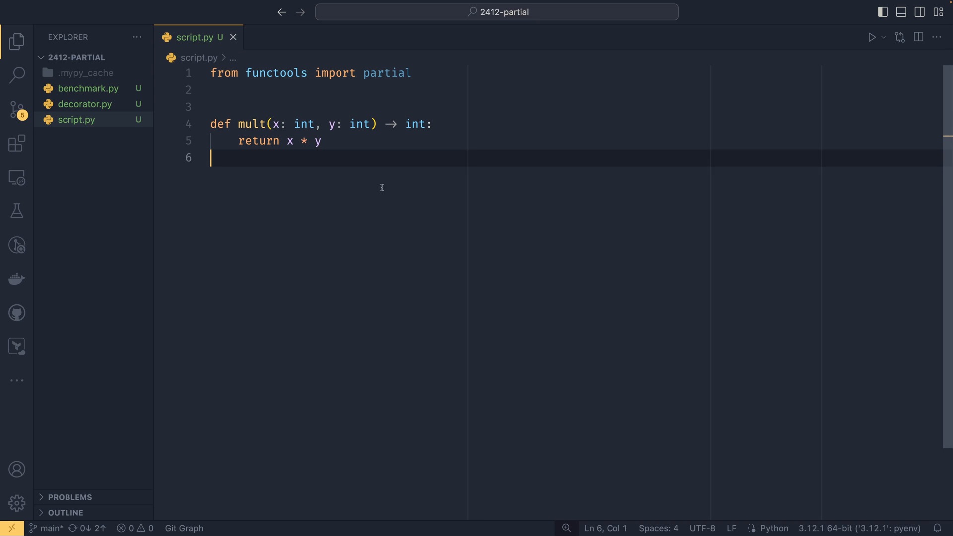
click(321, 141)
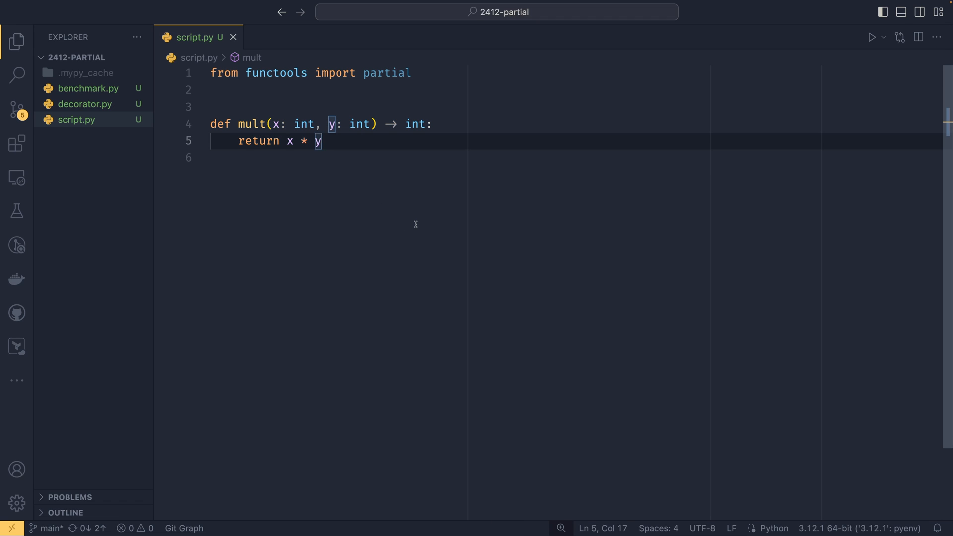
key(Return)
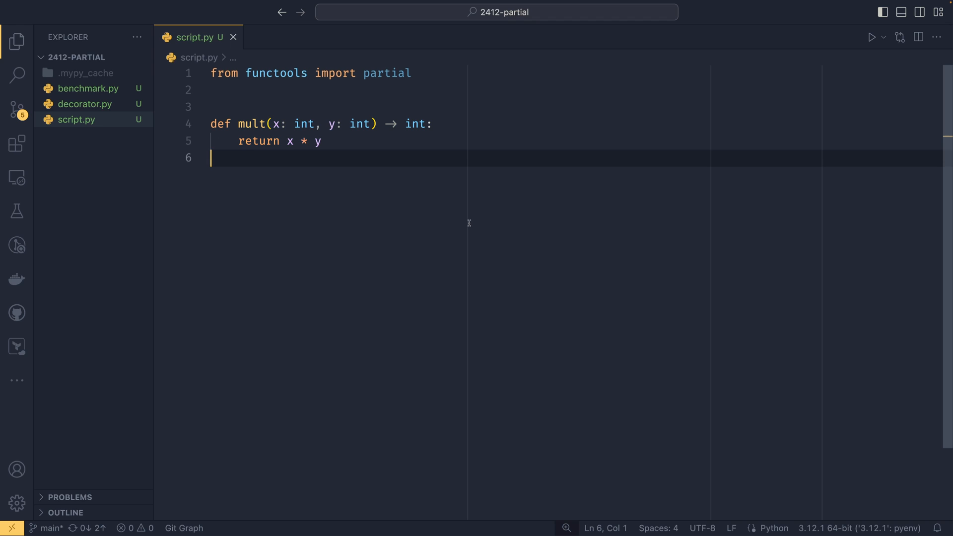
Step: Below mult, define double(x: int) -> int that returns mult(x, 2)
key(enter)
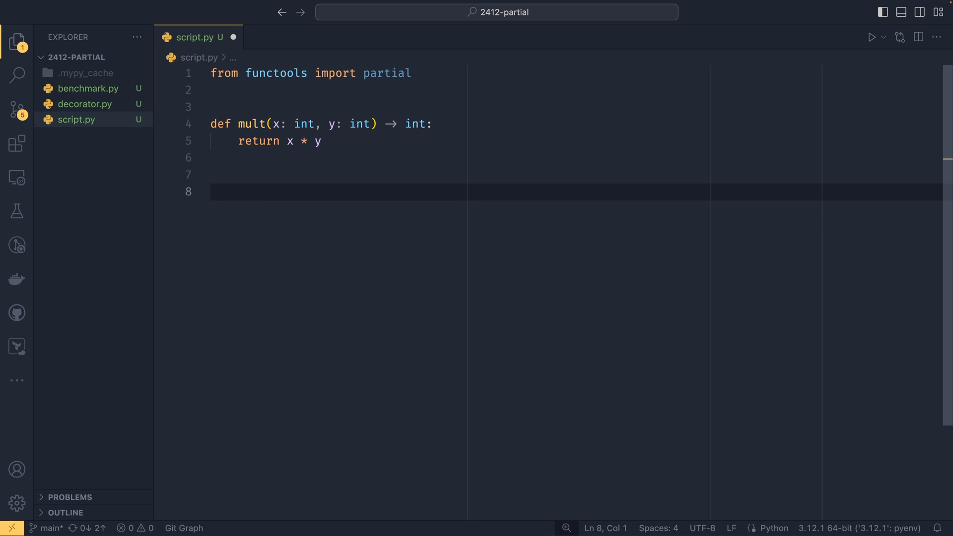
text(def double()
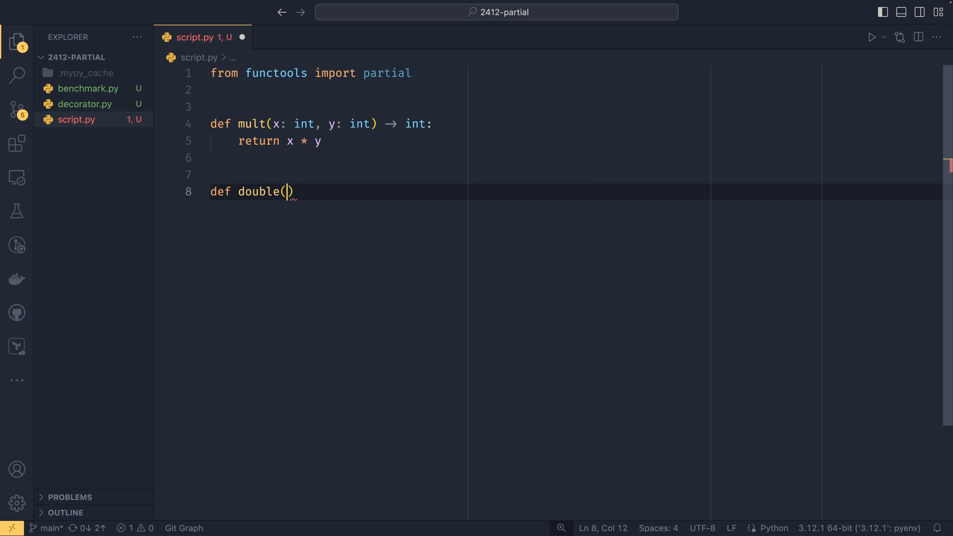
text(x: int)
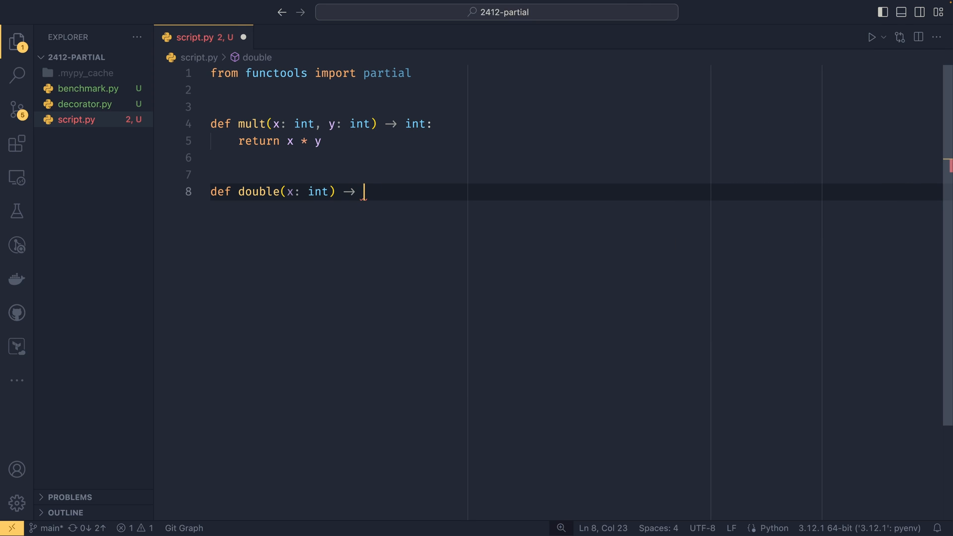
text(int:)
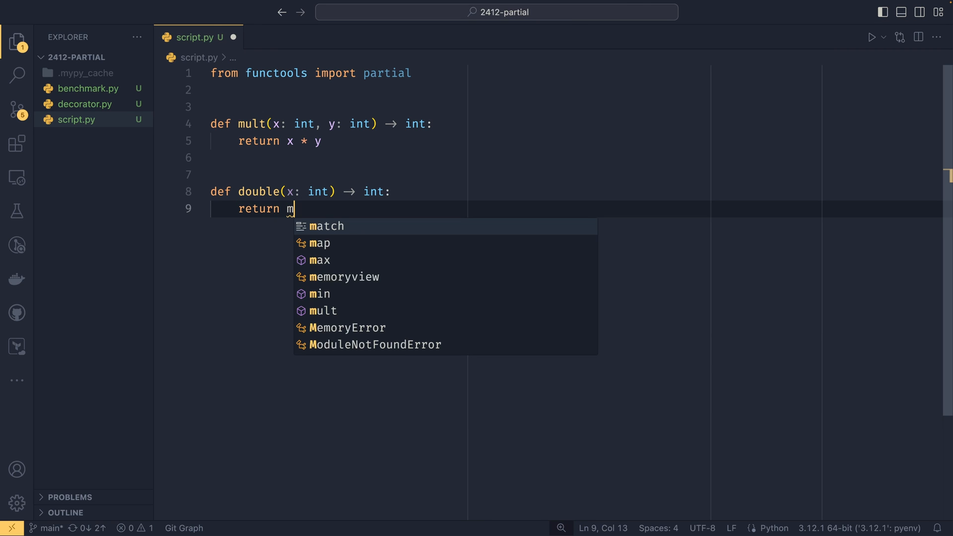
text(ult(x)
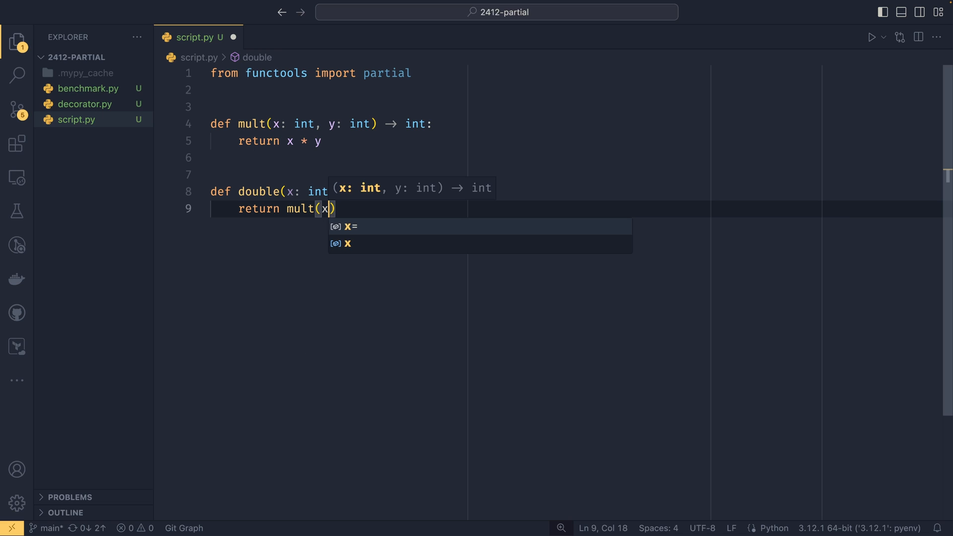
text(, 2)
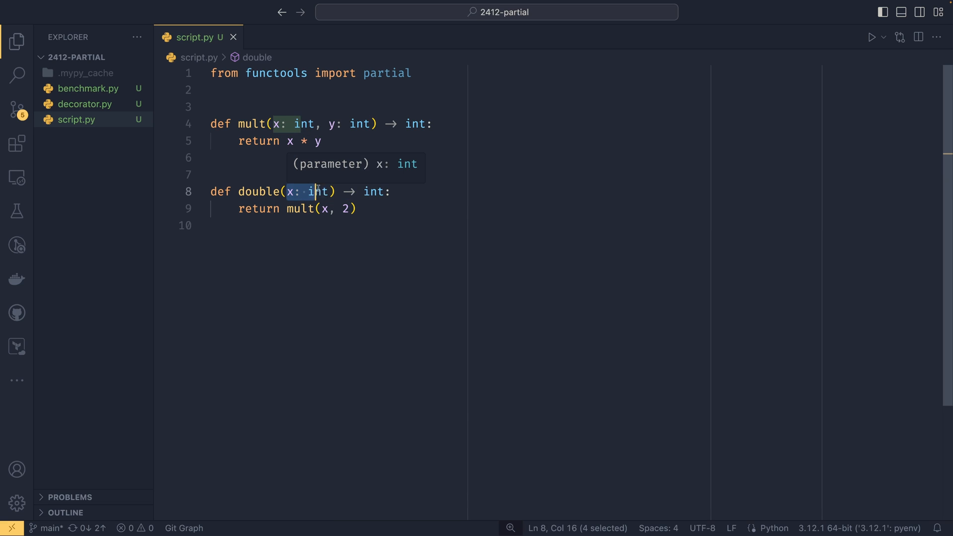
click(346, 209)
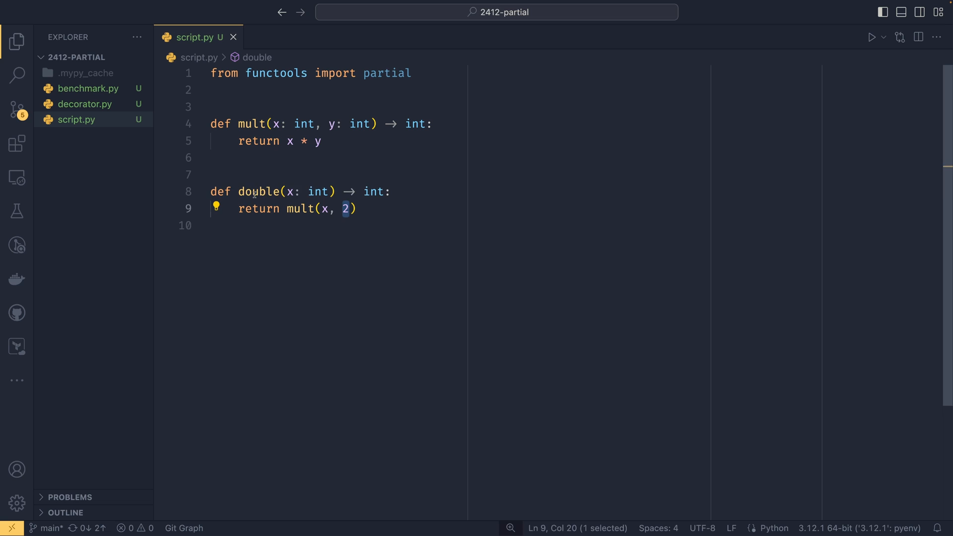
Step: Add an if __name__ == "__main__" guard printing double(5) and run script.py
text(if)
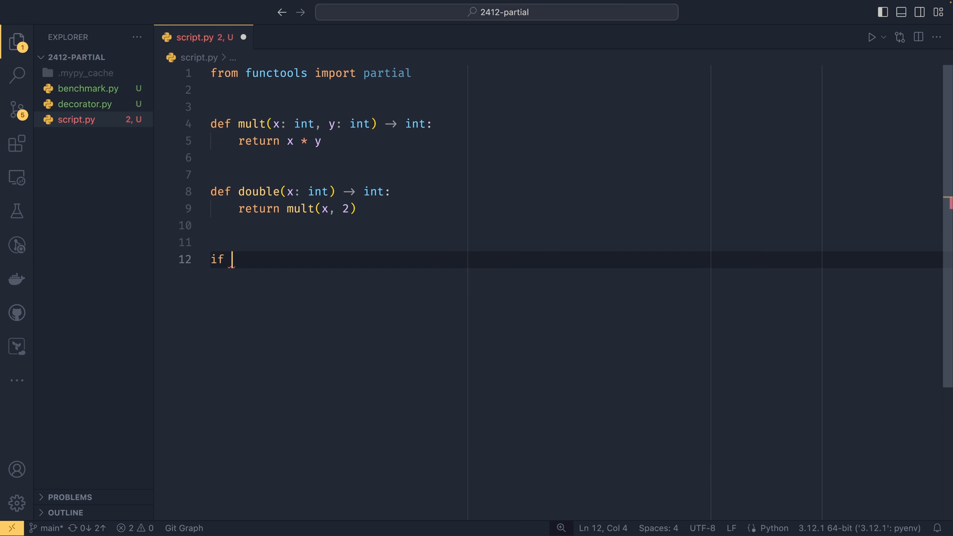
text(__name__ == "__main__":)
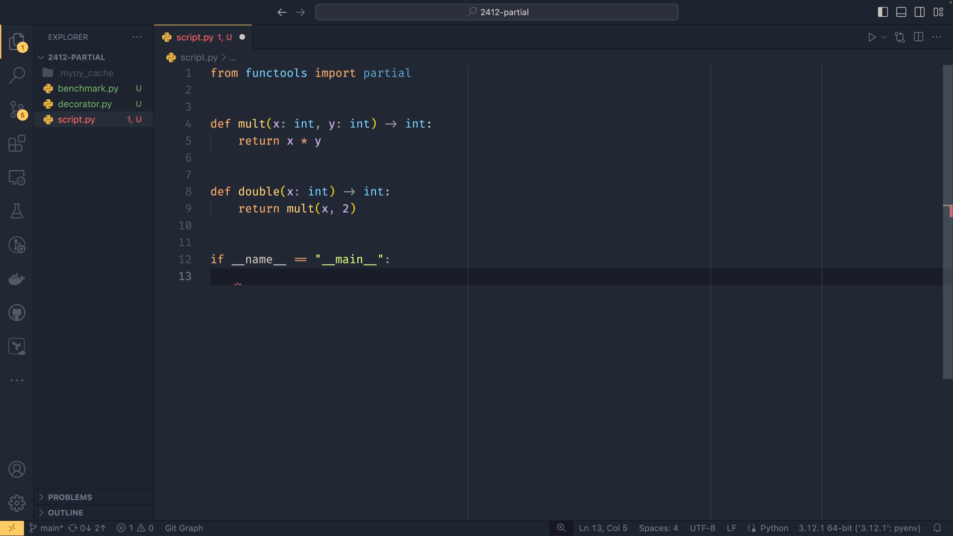
text(print(double(5)
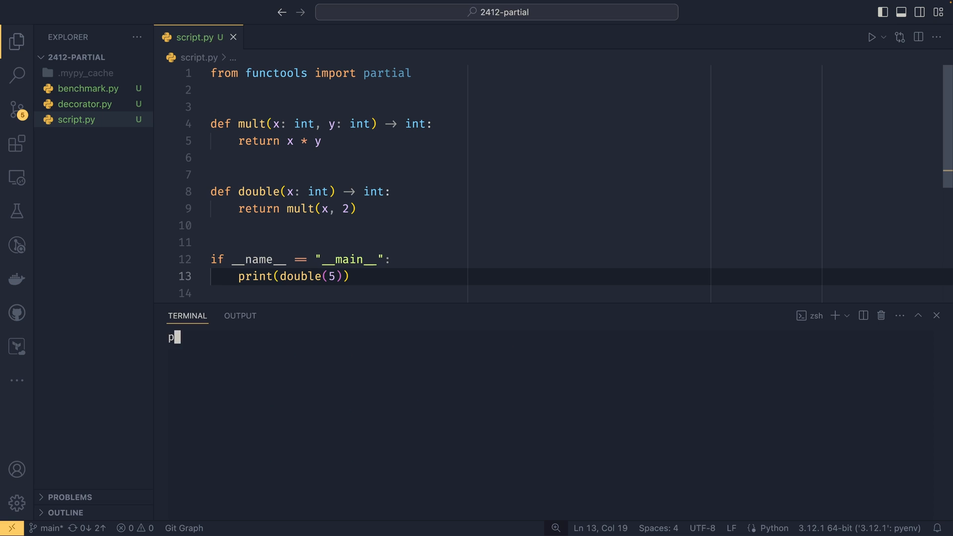
key(Return)
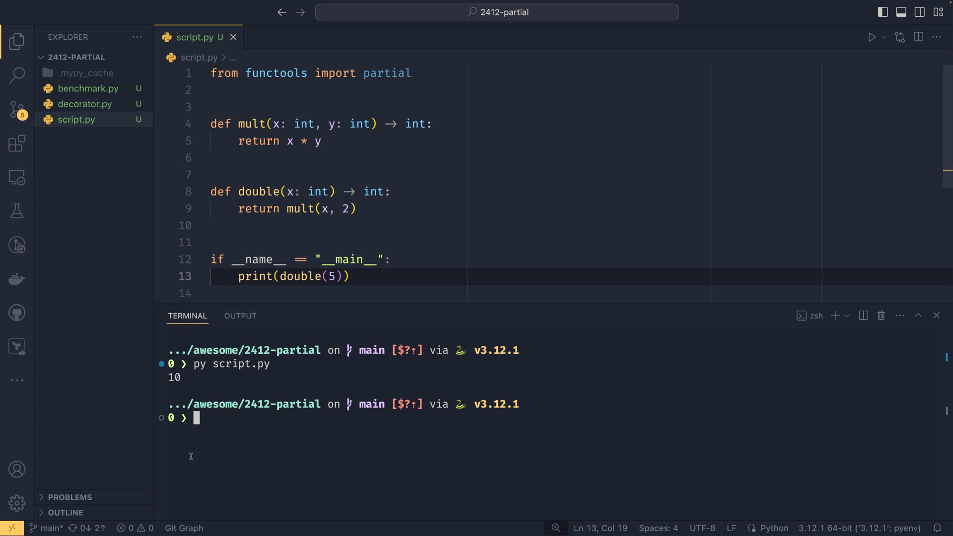
mouse_move(196, 378)
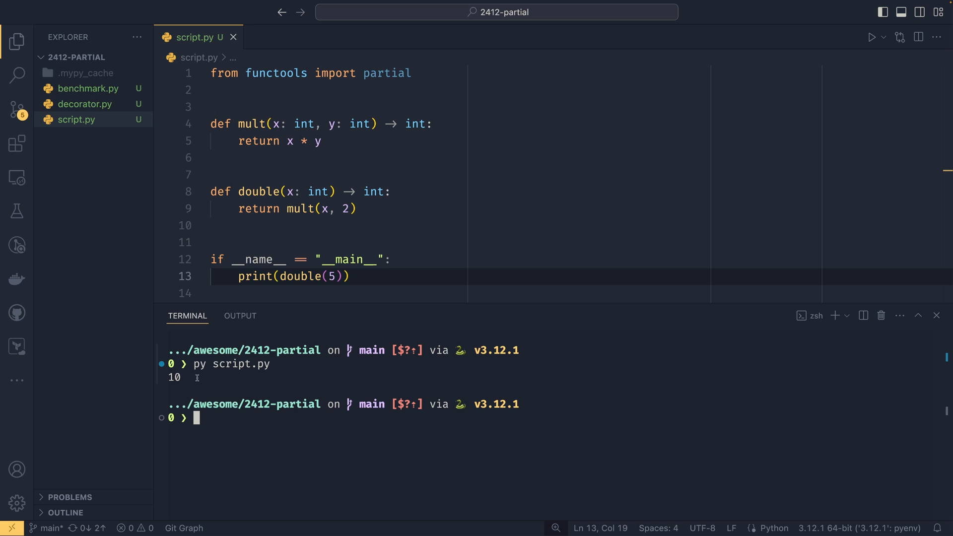
click(373, 260)
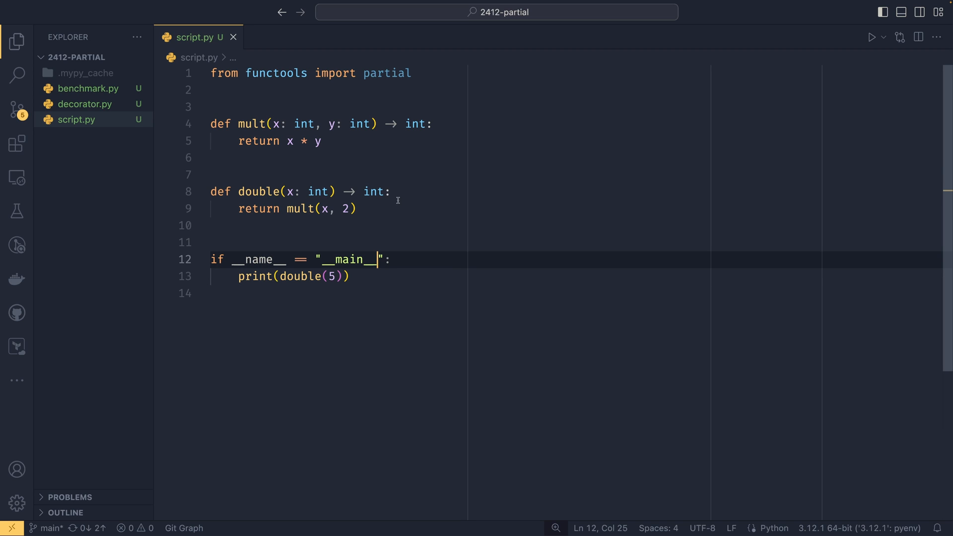
key(ctrl+/)
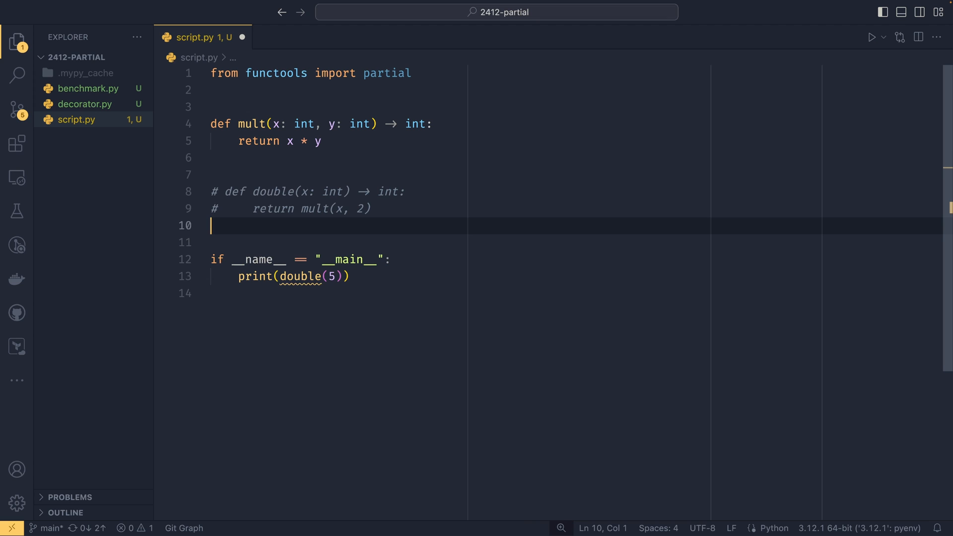
text(pa)
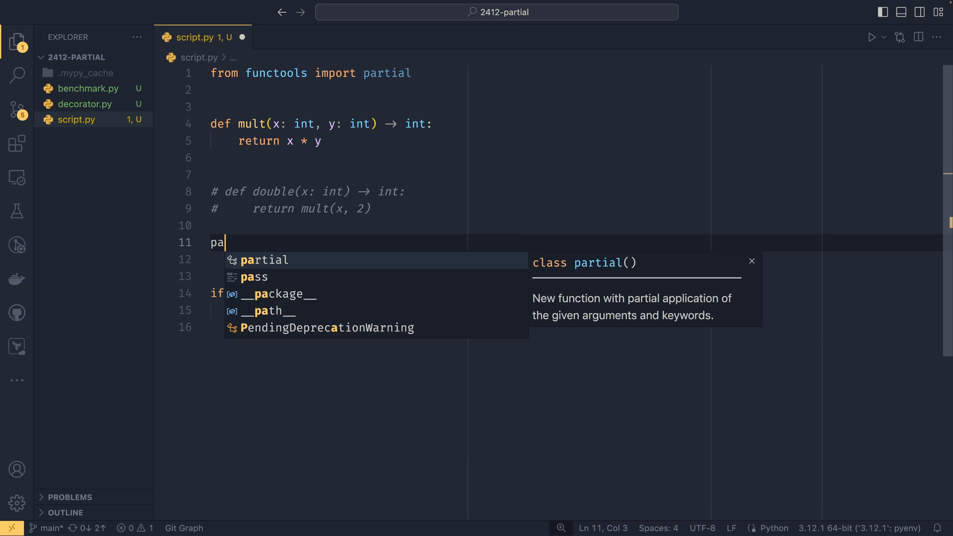
text(double =)
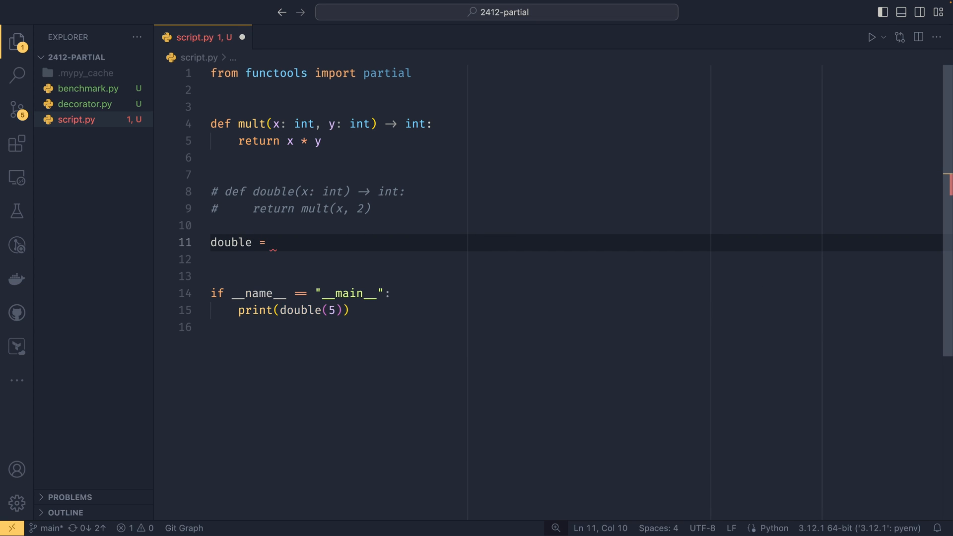
text(partial(mult)
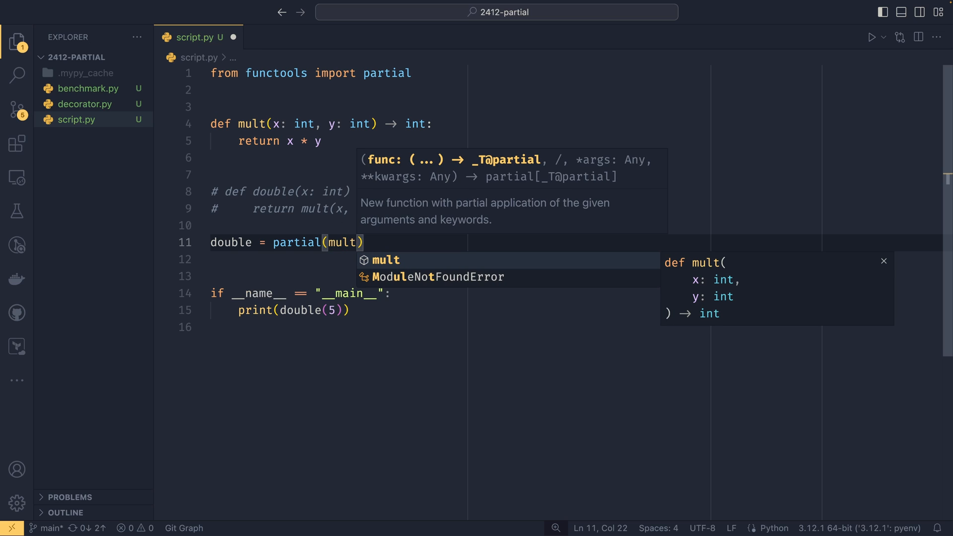
text(,)
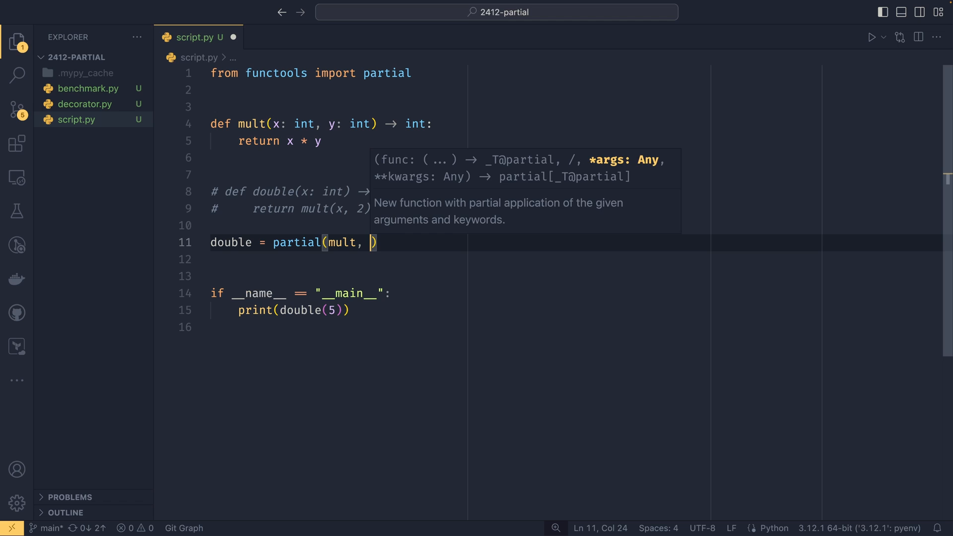
text(2)
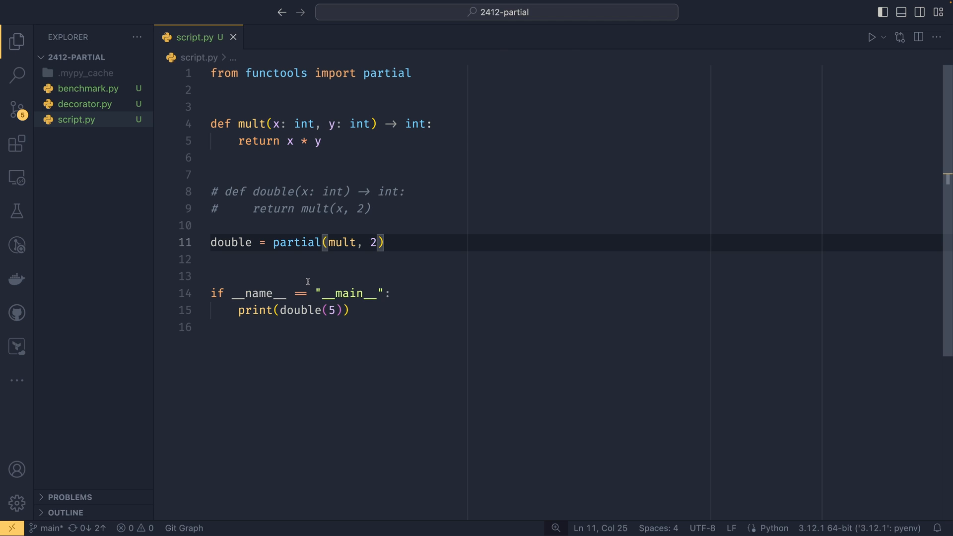
double_click(297, 243)
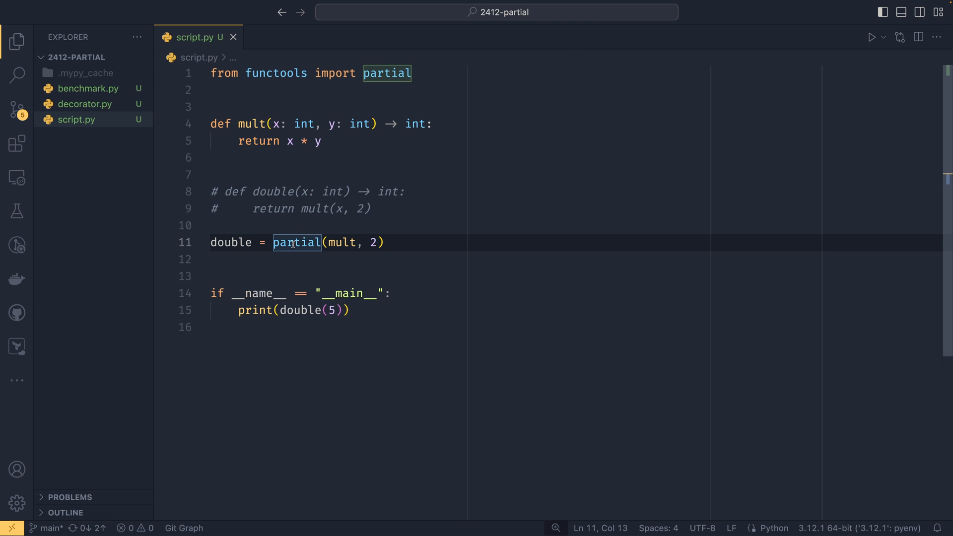
mouse_move(315, 252)
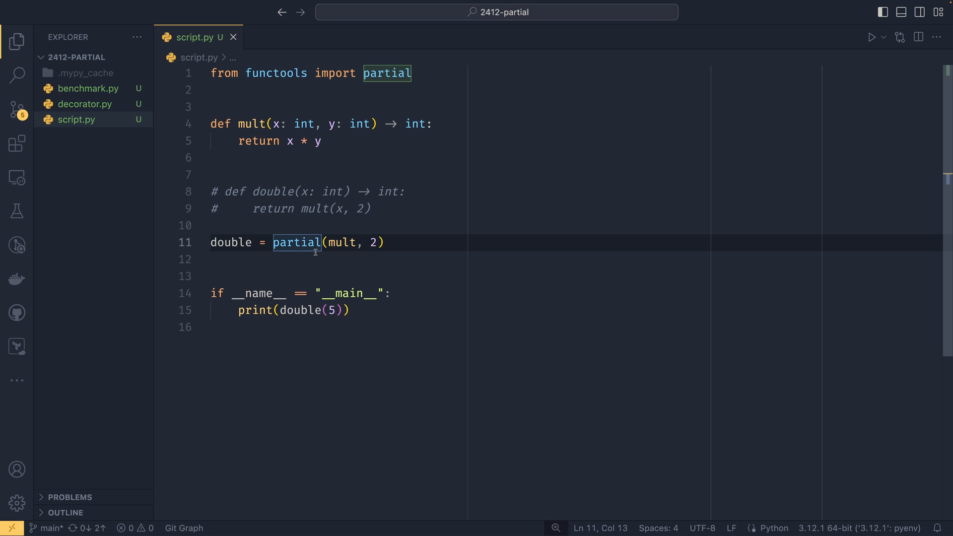
double_click(341, 243)
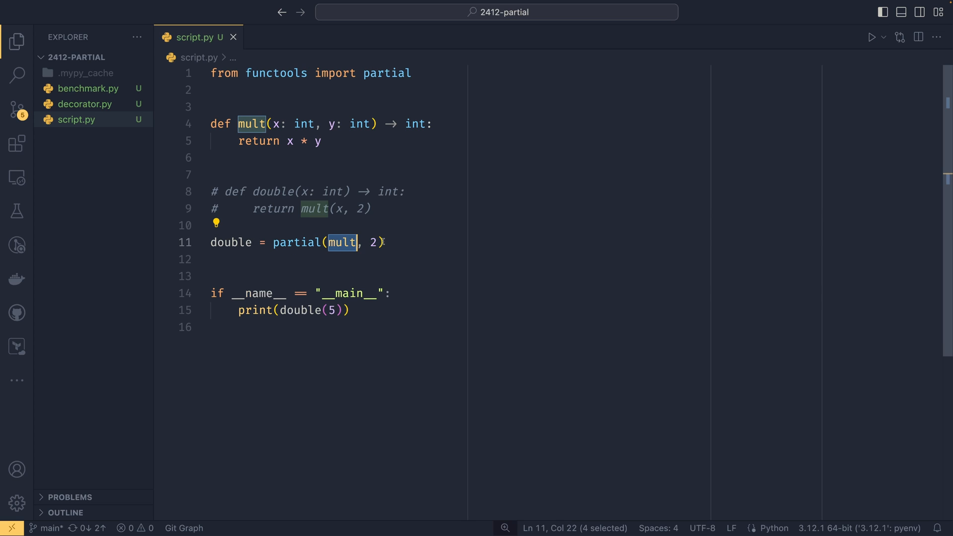
click(393, 242)
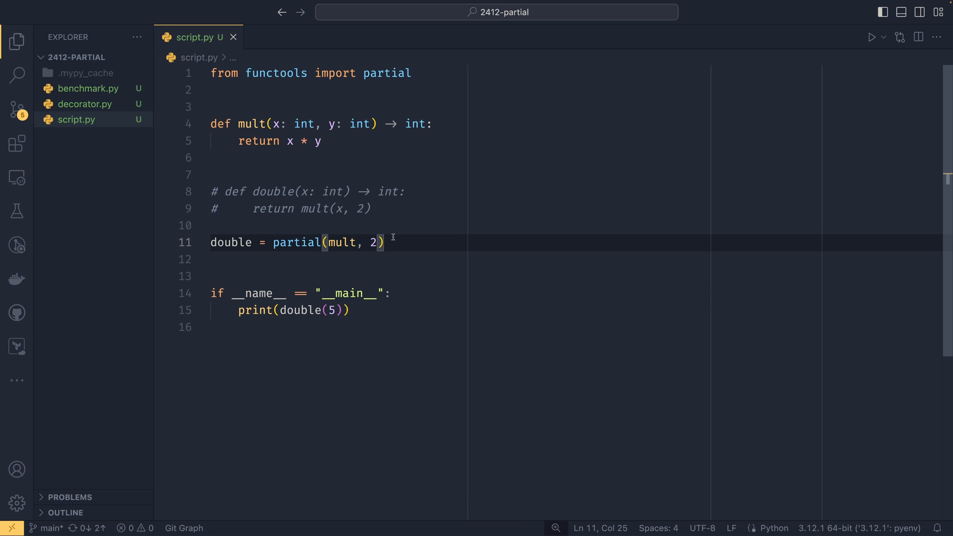
double_click(231, 241)
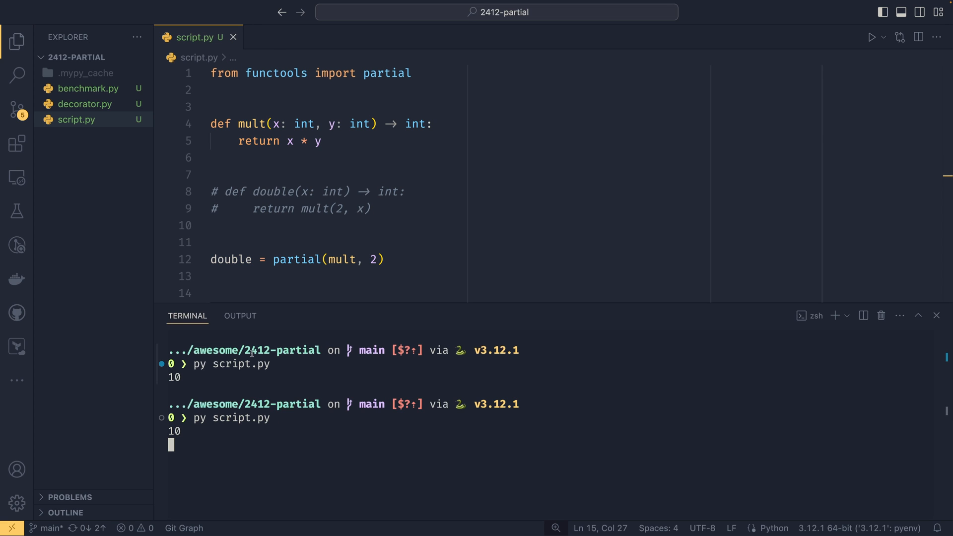
Step: Get a fresh terminal prompt to rerun script.py and confirm it prints 10
key(Return)
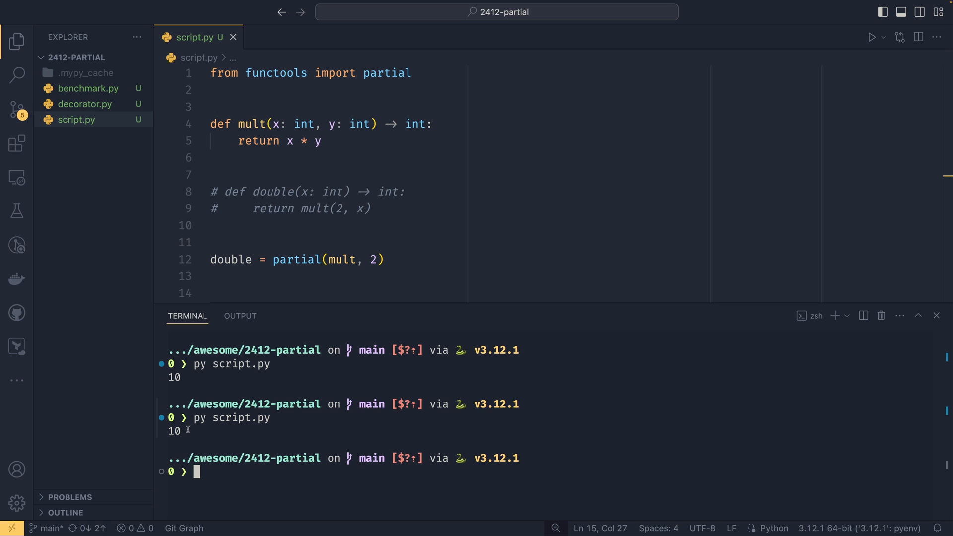
mouse_move(397, 254)
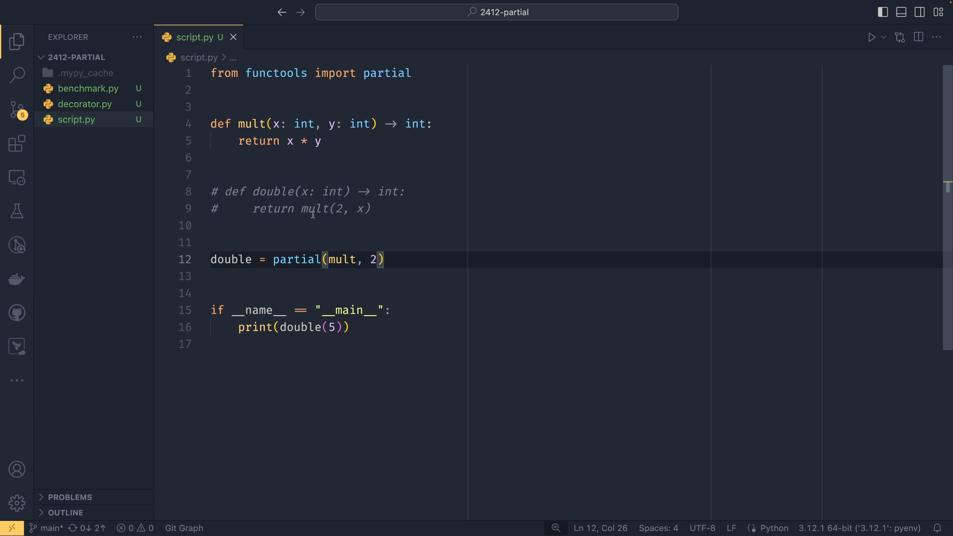
click(398, 209)
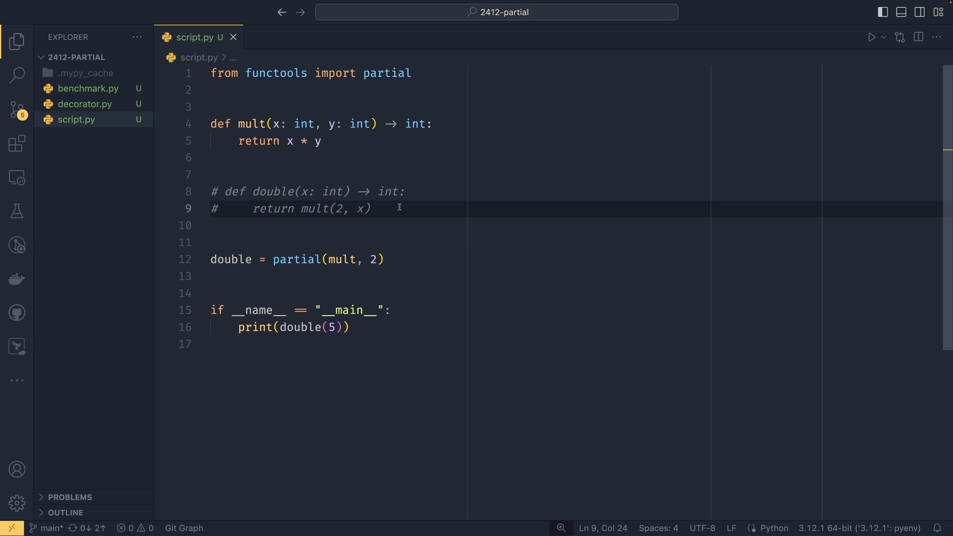
mouse_move(203, 276)
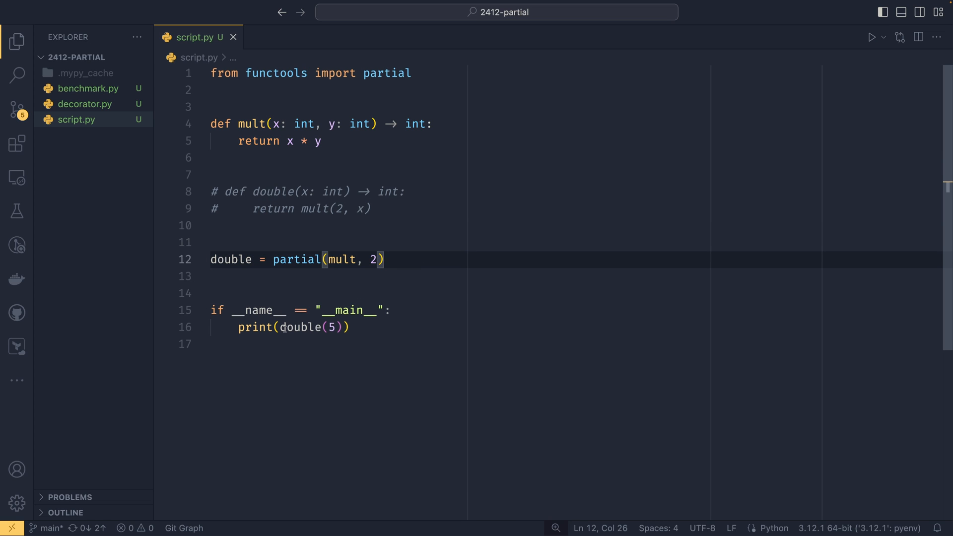
mouse_move(296, 327)
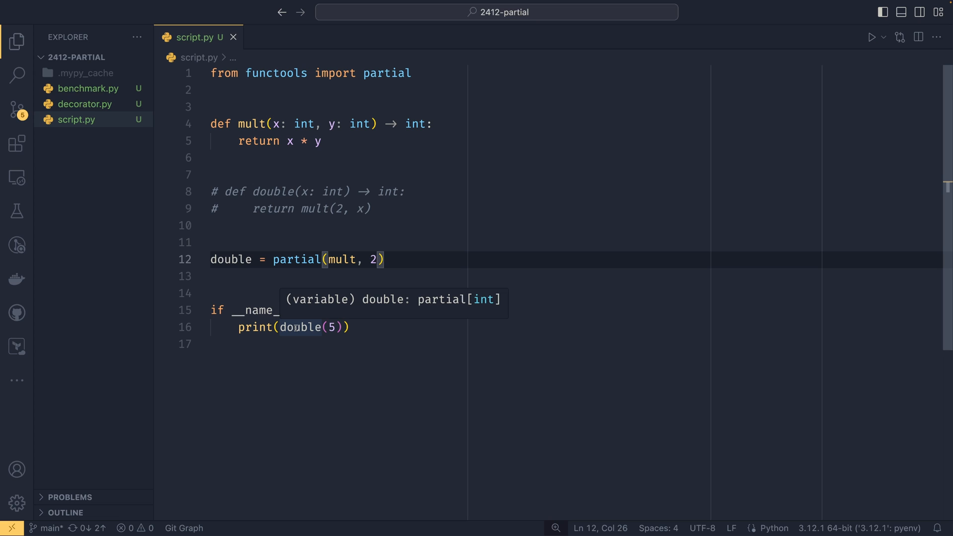
mouse_move(380, 330)
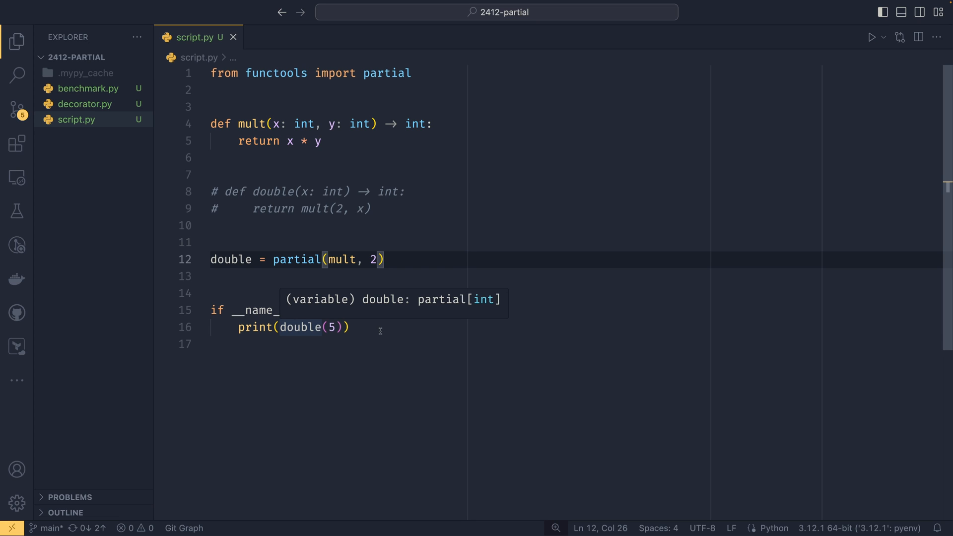
key(Backspace)
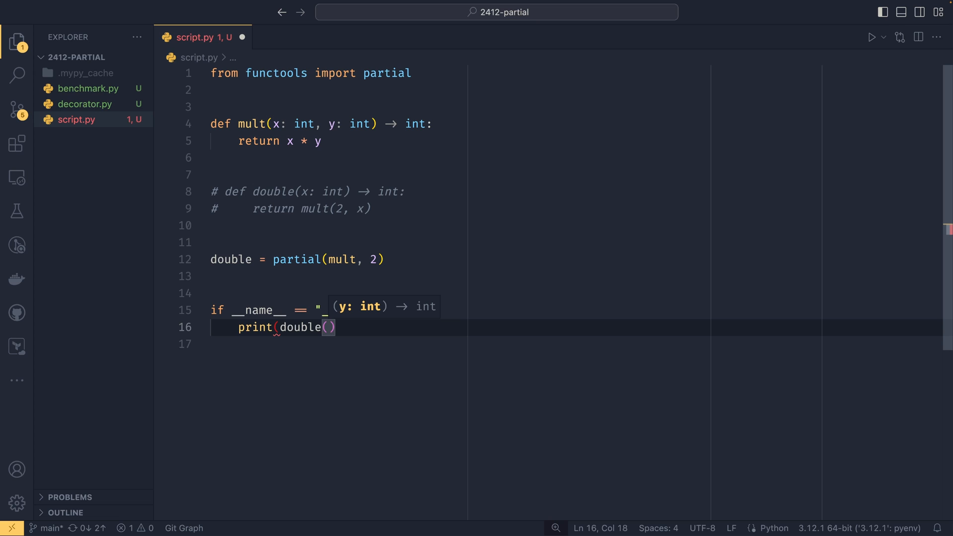
mouse_move(367, 314)
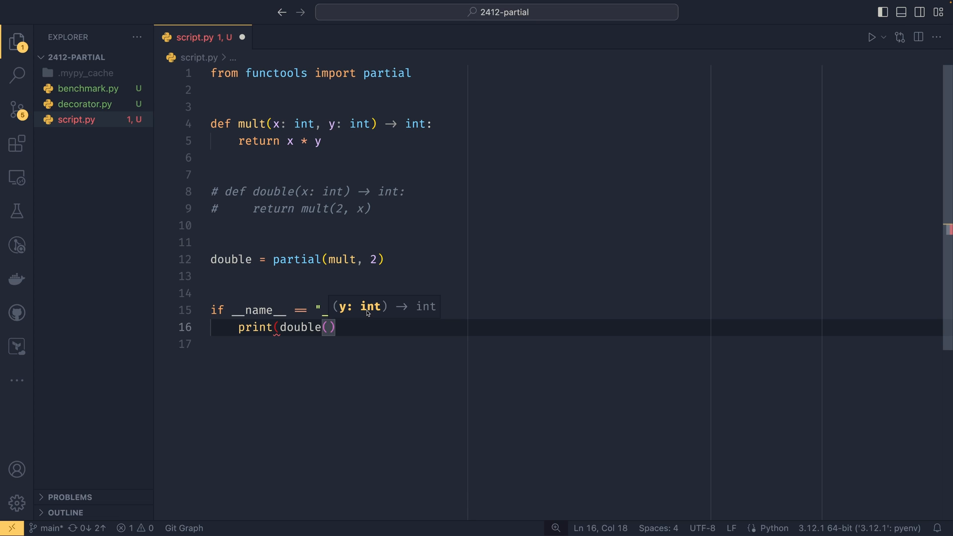
mouse_move(346, 315)
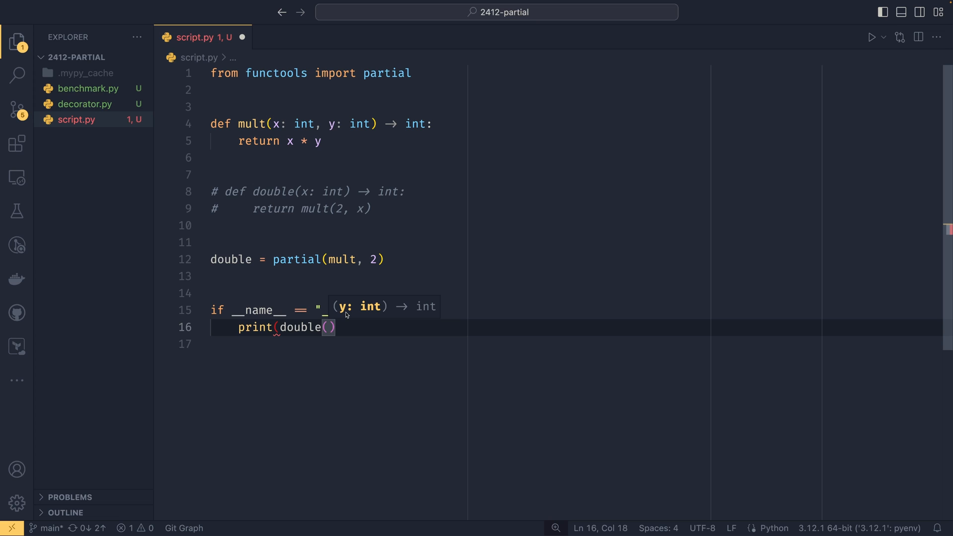
text(5)
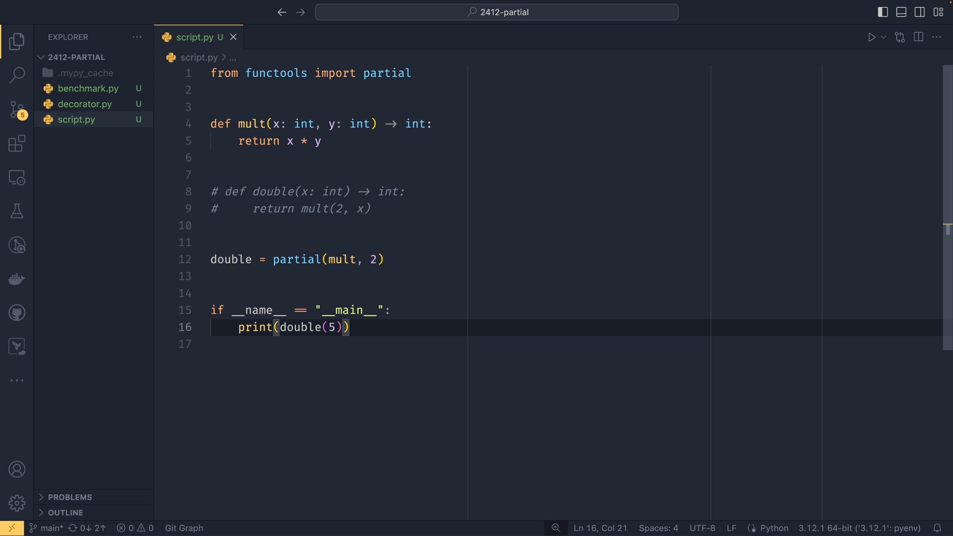
Step: Open benchmark.py from the Explorer sidebar
click(88, 89)
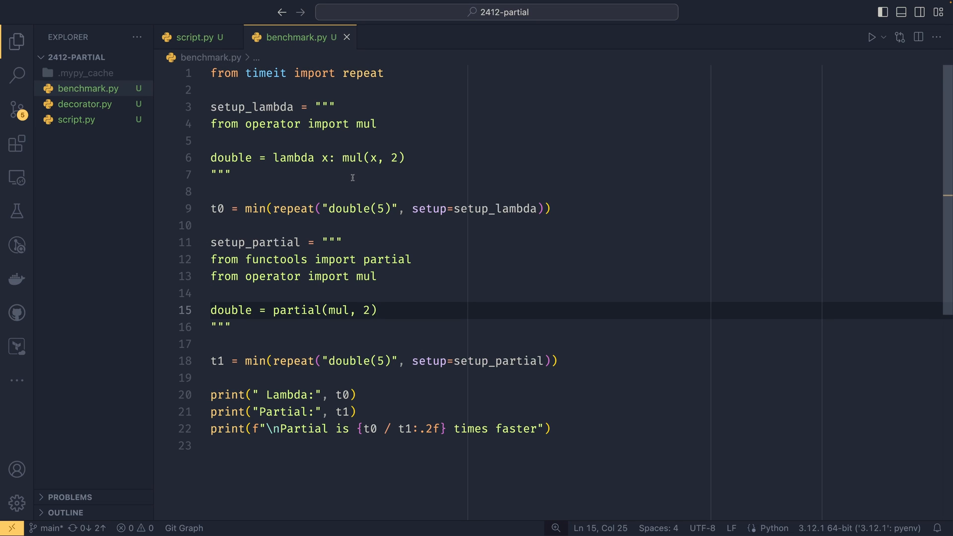
Step: Rewrite the lambda on line 6 of benchmark.py as lambda y: mul(2, y)
click(550, 209)
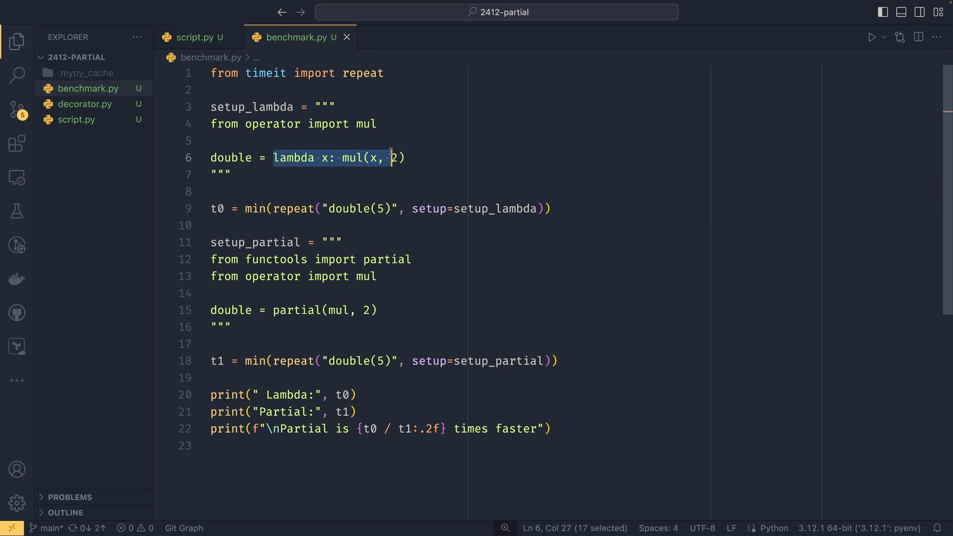
click(376, 157)
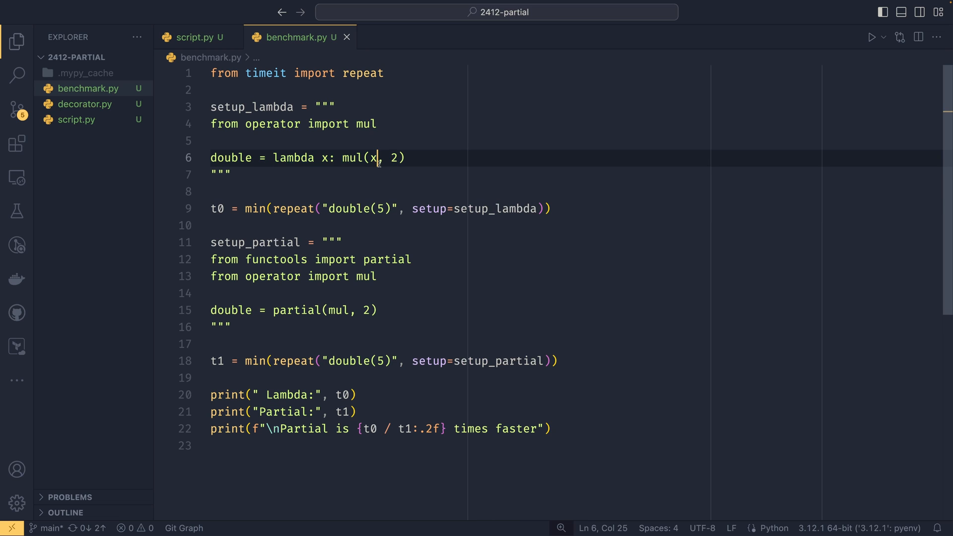
text(y)
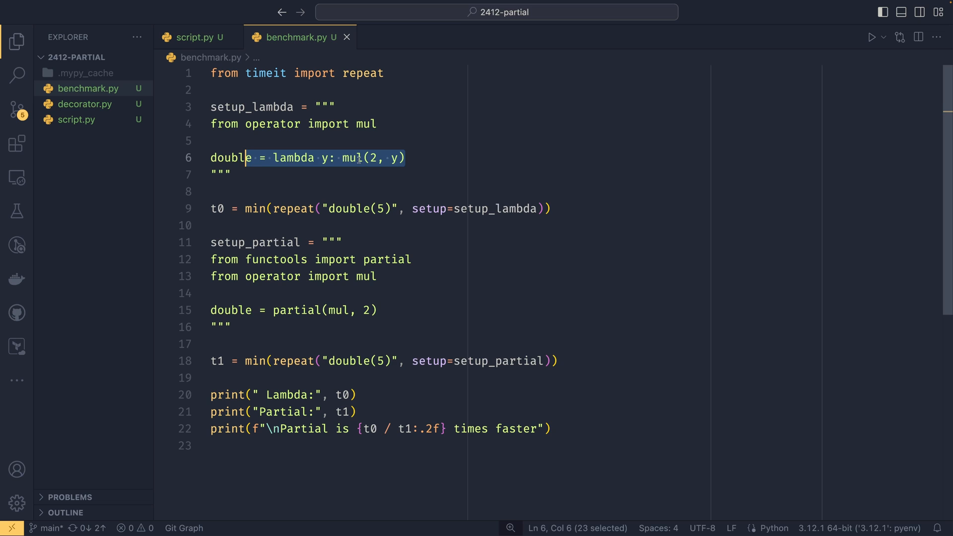
click(407, 158)
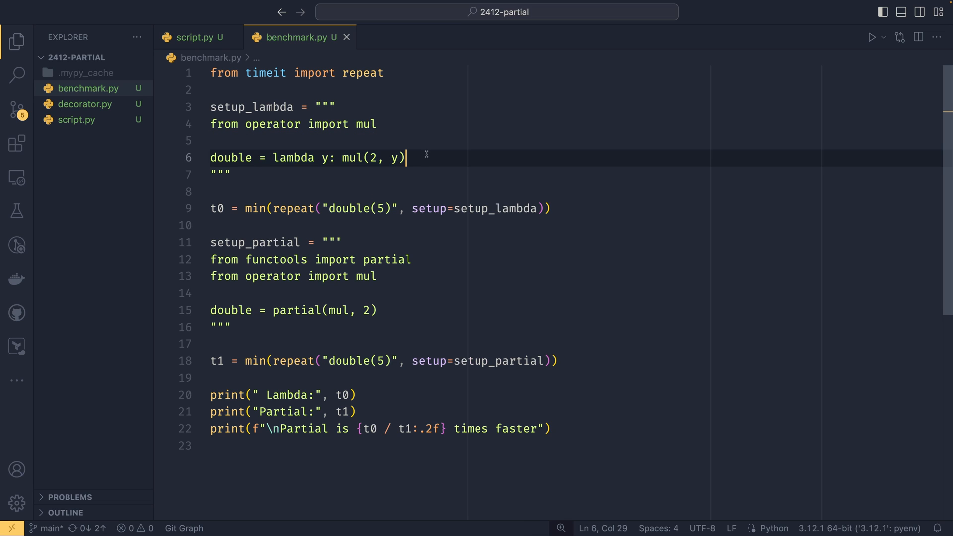
click(358, 158)
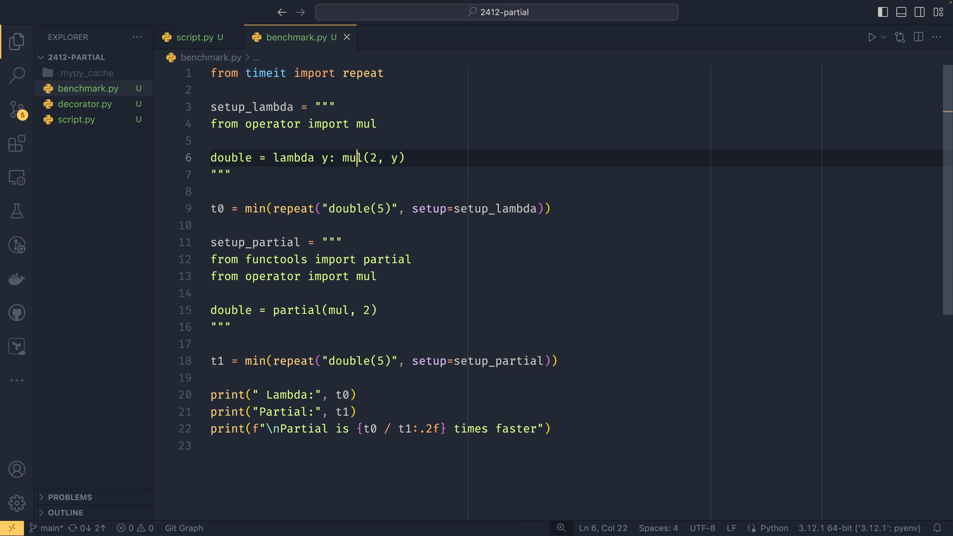
click(404, 158)
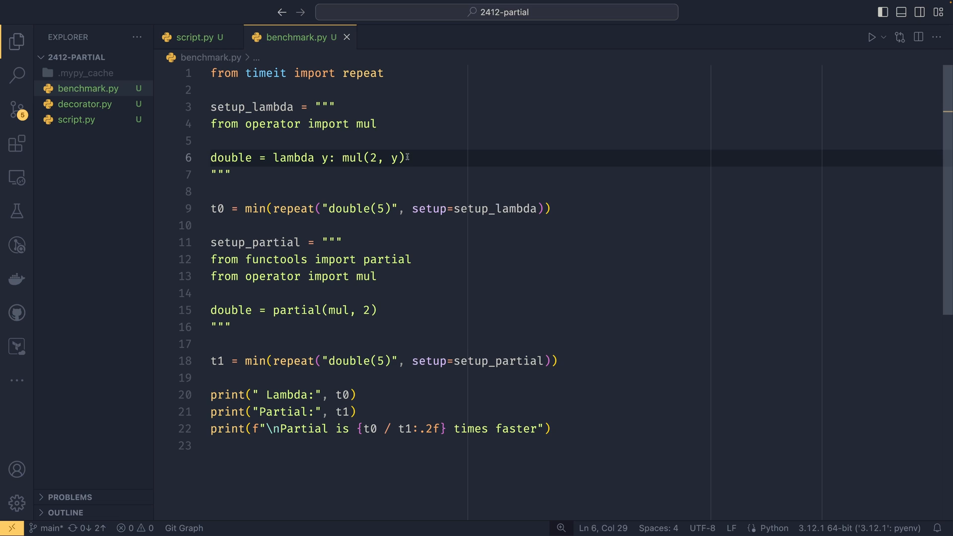
click(380, 123)
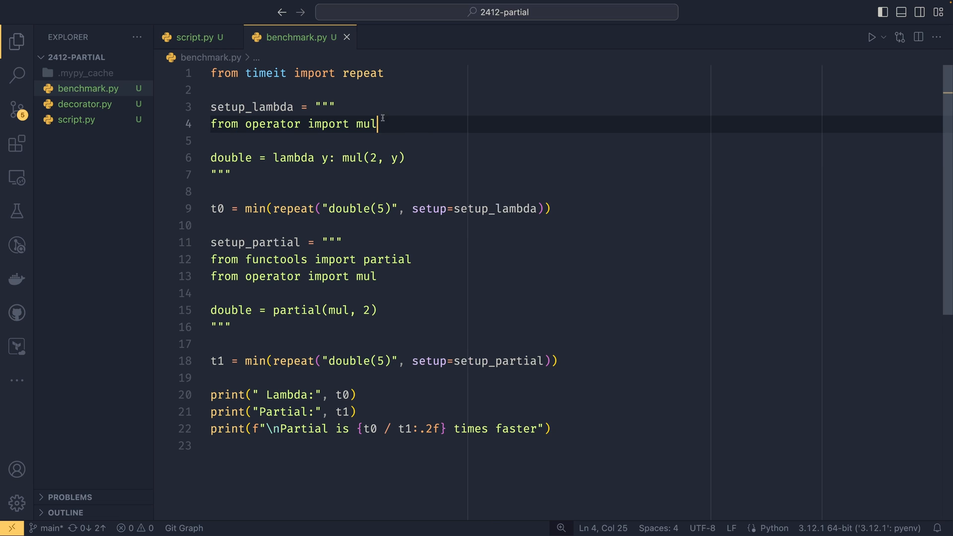
mouse_move(455, 230)
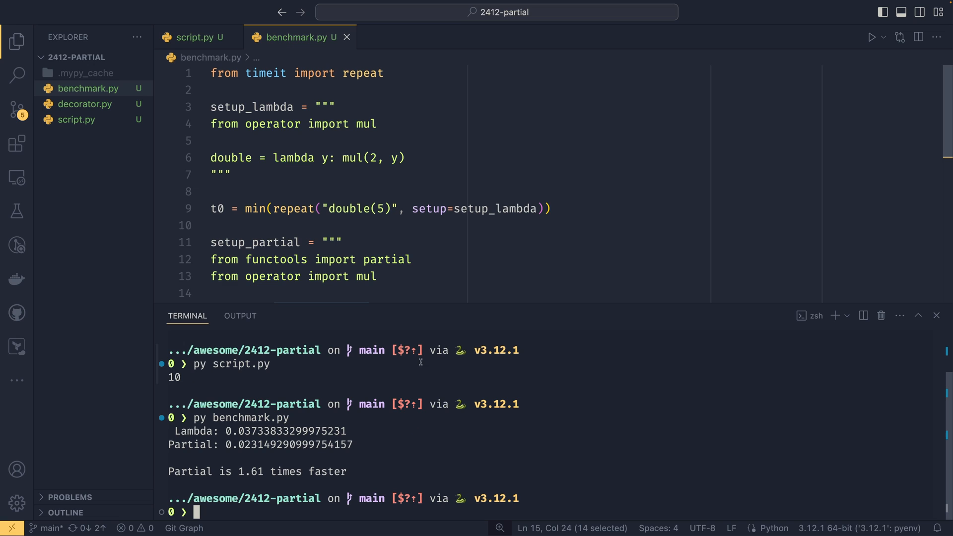
mouse_move(268, 471)
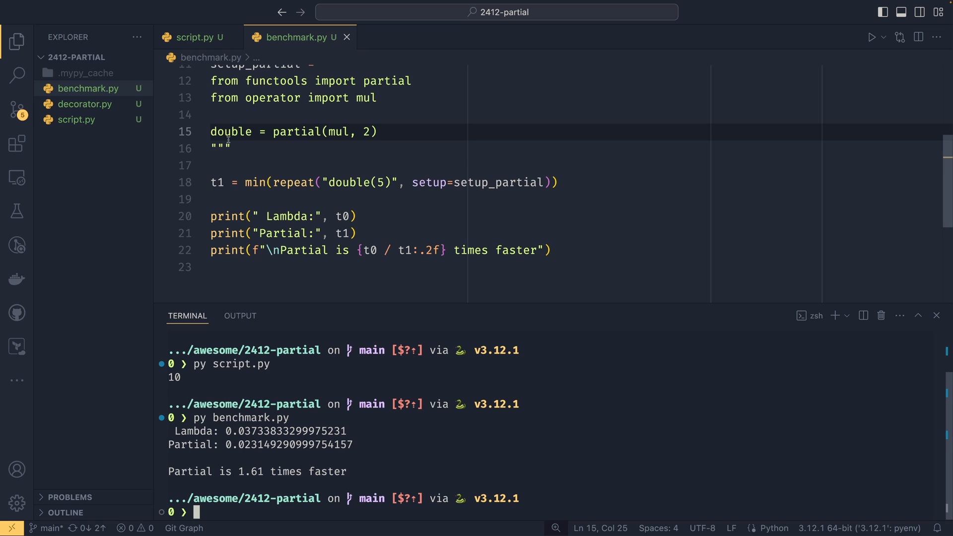
mouse_move(380, 470)
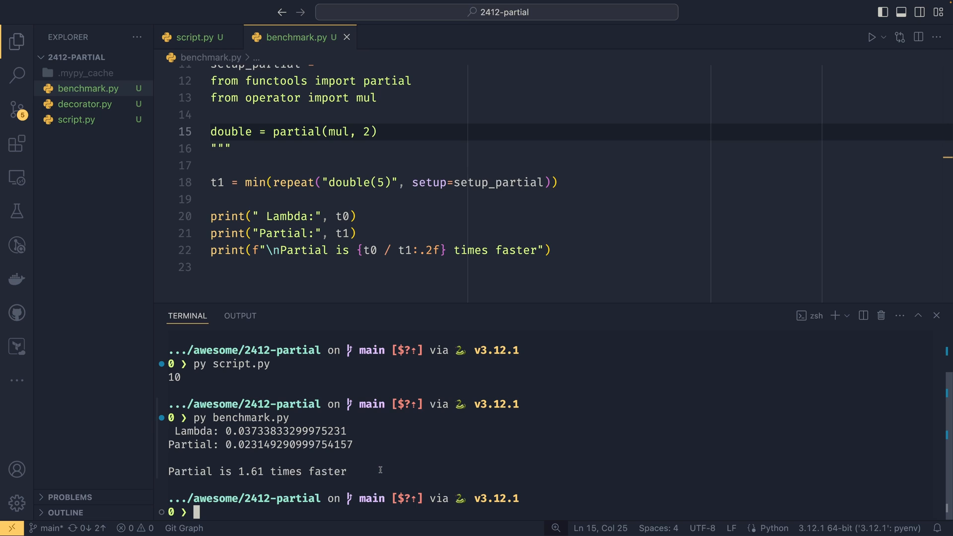
Step: In script.py, change the functools import from partial to partialmethod
click(199, 37)
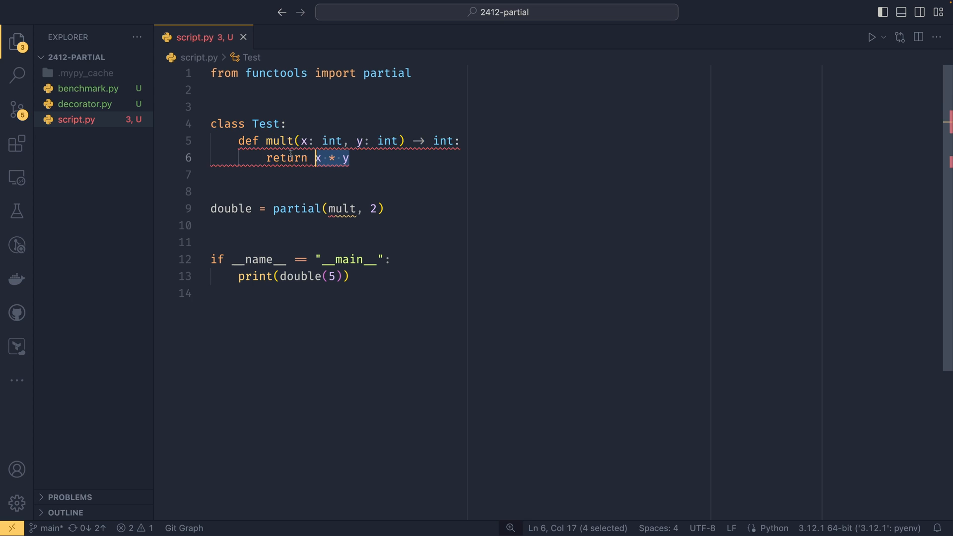
click(388, 73)
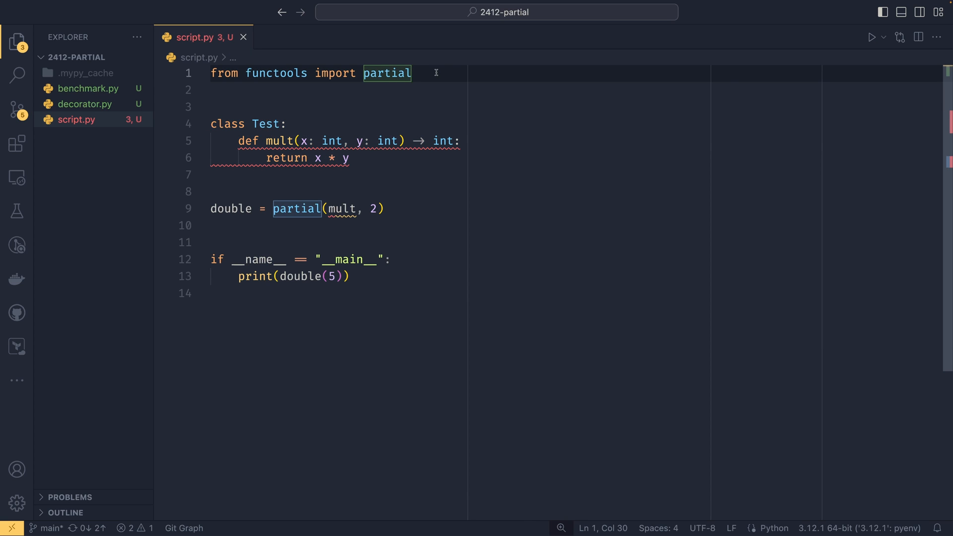
text(method)
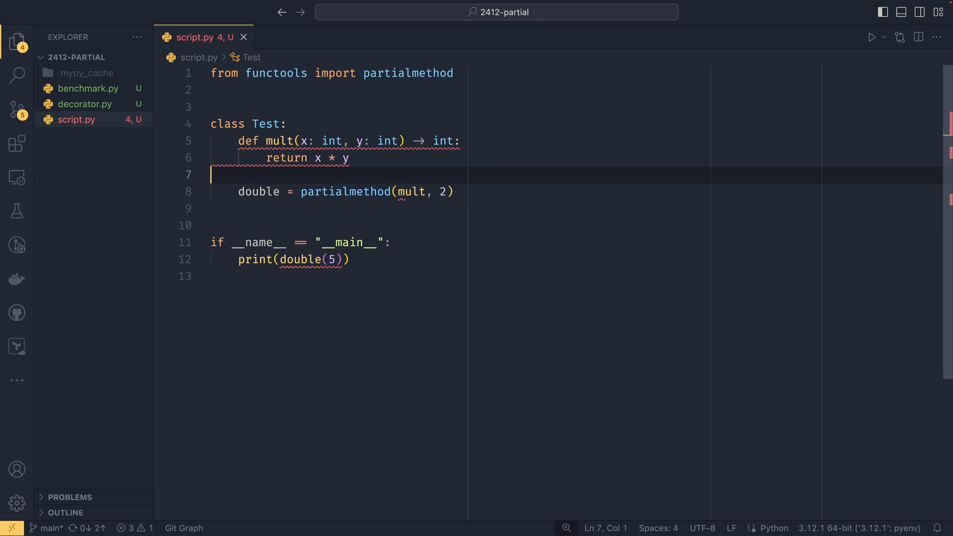
Step: Change the main block call to print(Test().double(5))
click(453, 192)
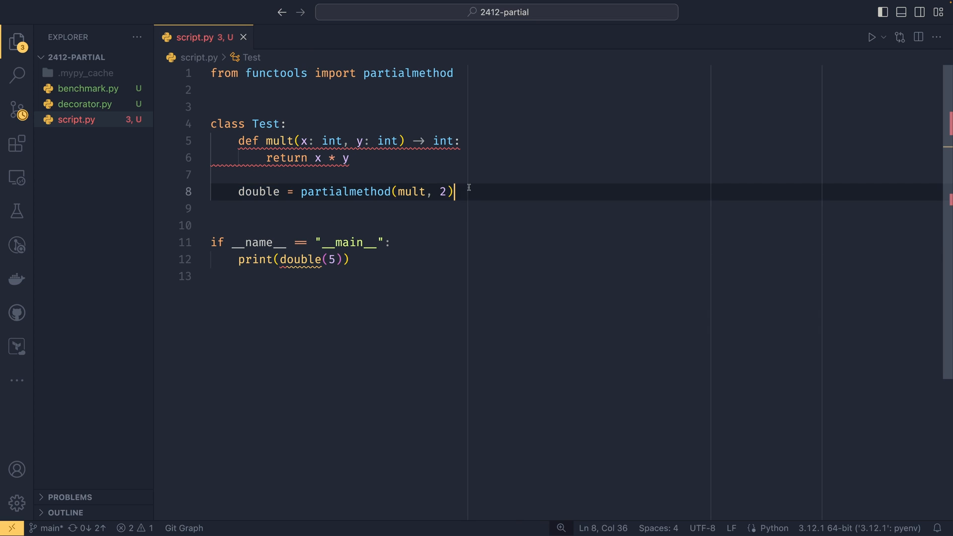
click(391, 242)
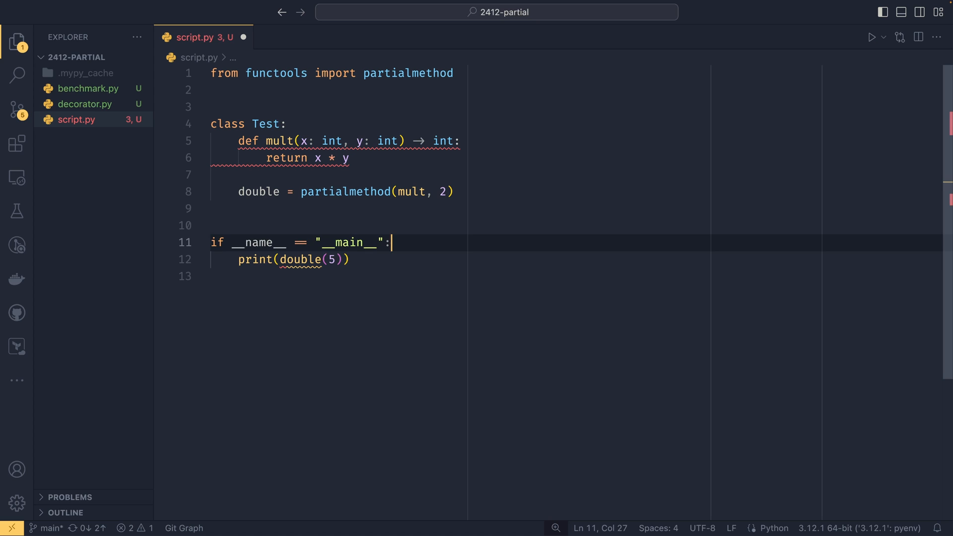
text(Test().)
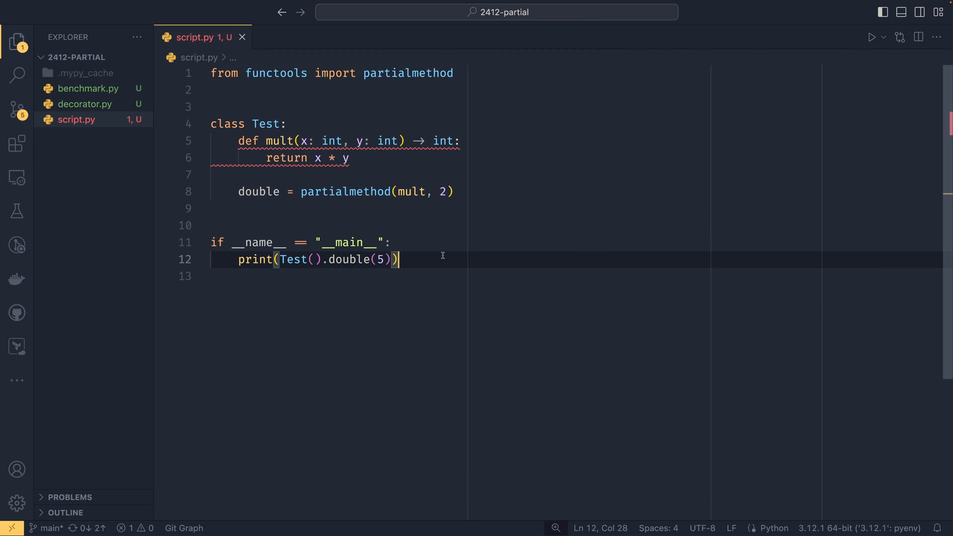
mouse_move(358, 141)
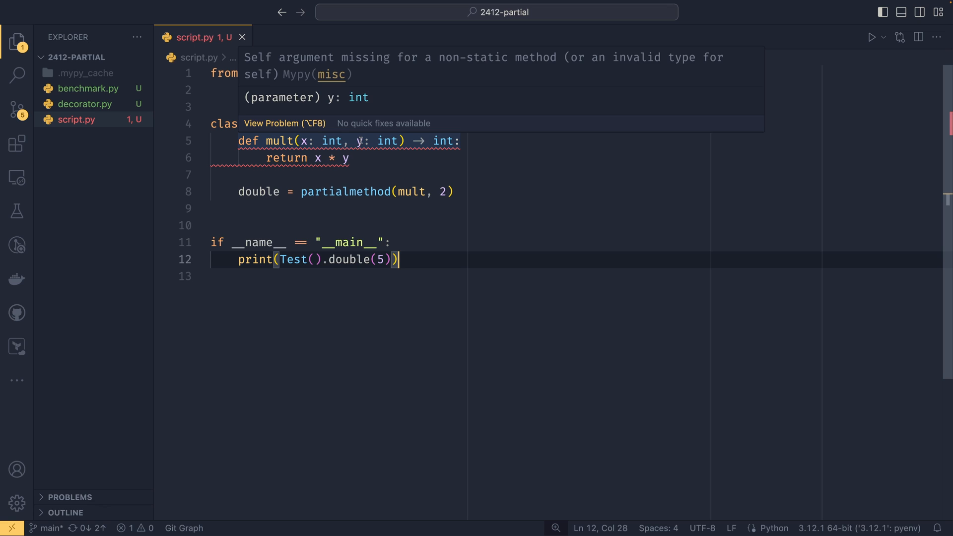
Step: Add a self parameter before x in mult's signature
text(self,)
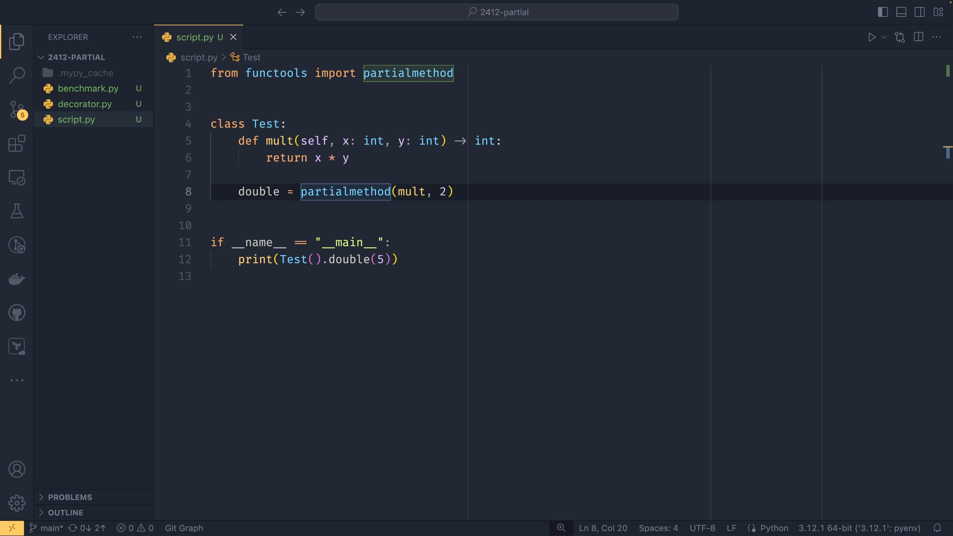
mouse_move(821, 382)
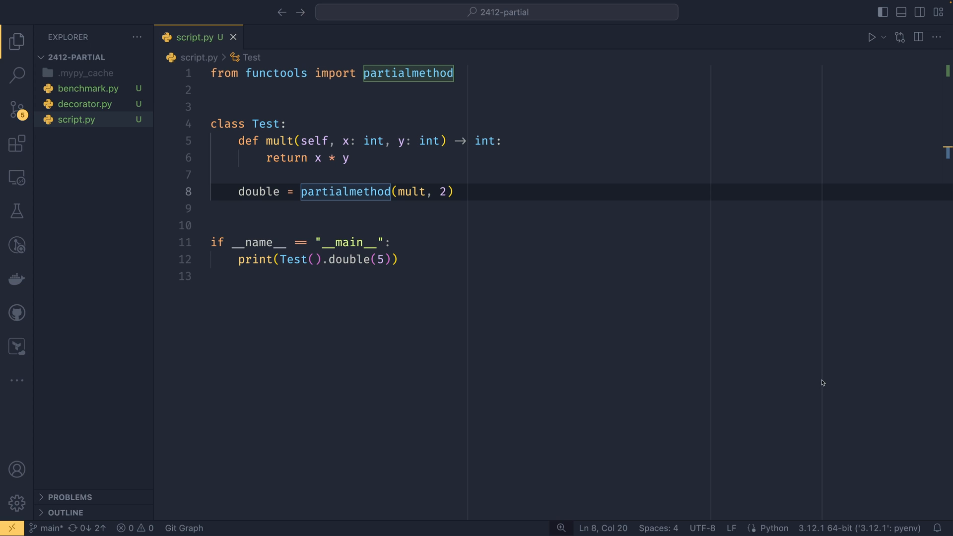
Step: Open decorator.py from the Explorer
click(85, 103)
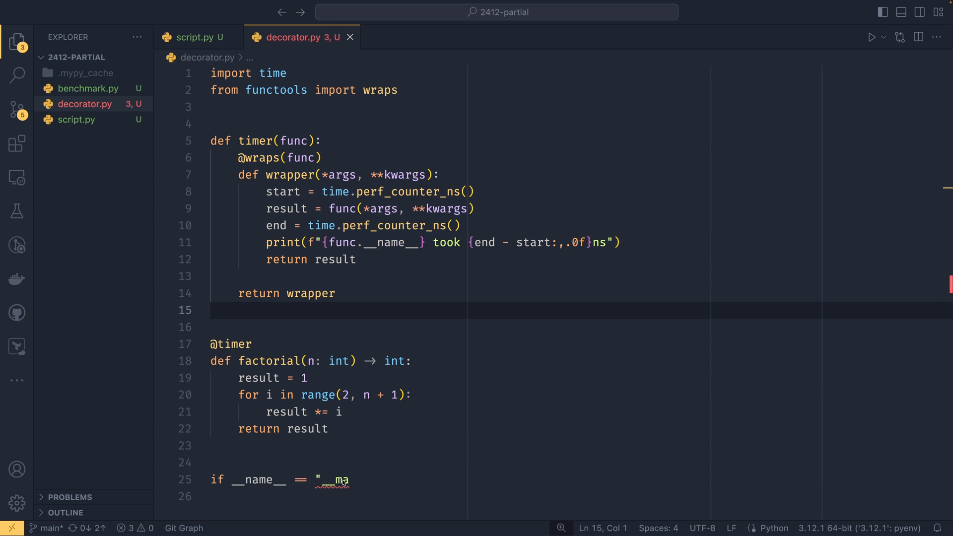
text(main__":)
click(577, 497)
text(factorial(1000))
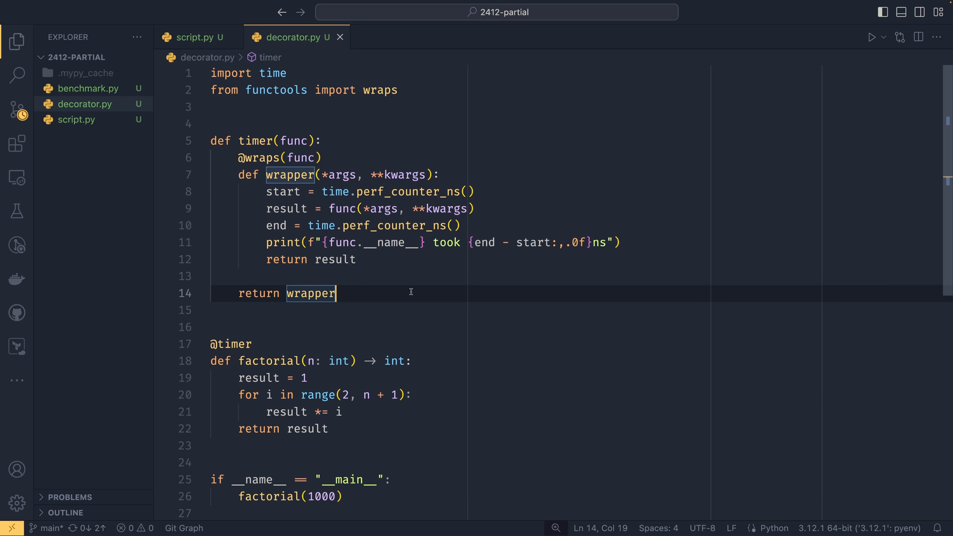
click(308, 378)
text(())
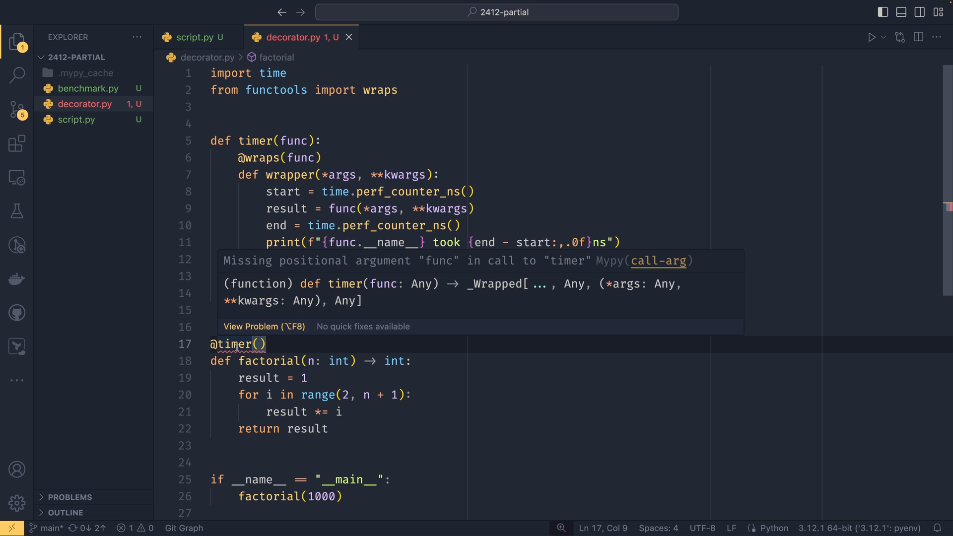
mouse_move(329, 371)
text(=None)
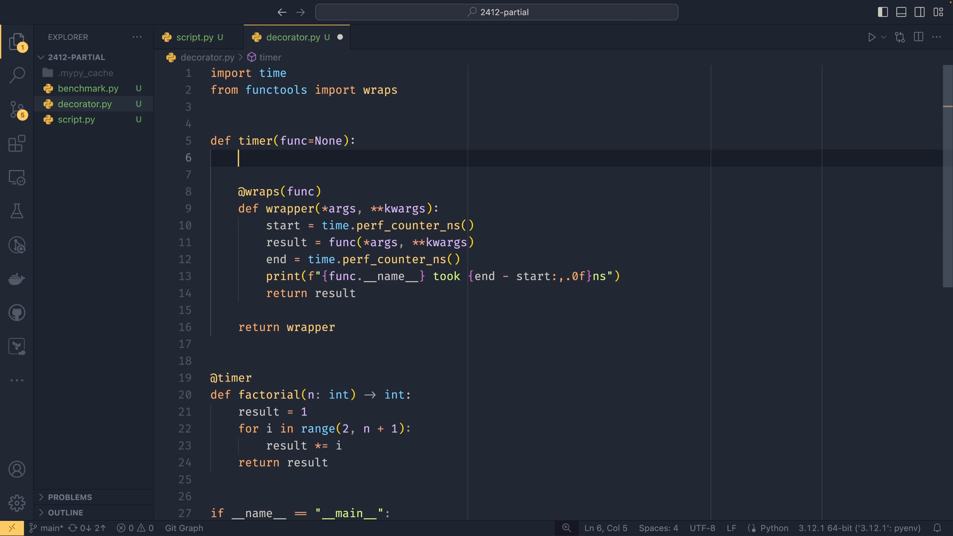
Step: Make timer return partial(timer, verbose=verbose) when func is None, with keyword-only verbose
text(if)
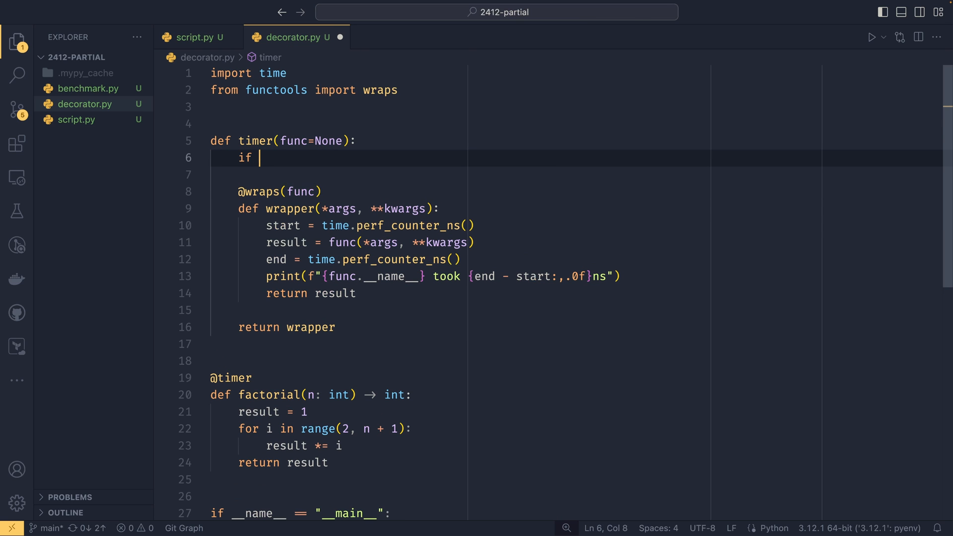
text(func is None)
click(576, 90)
text(, partial)
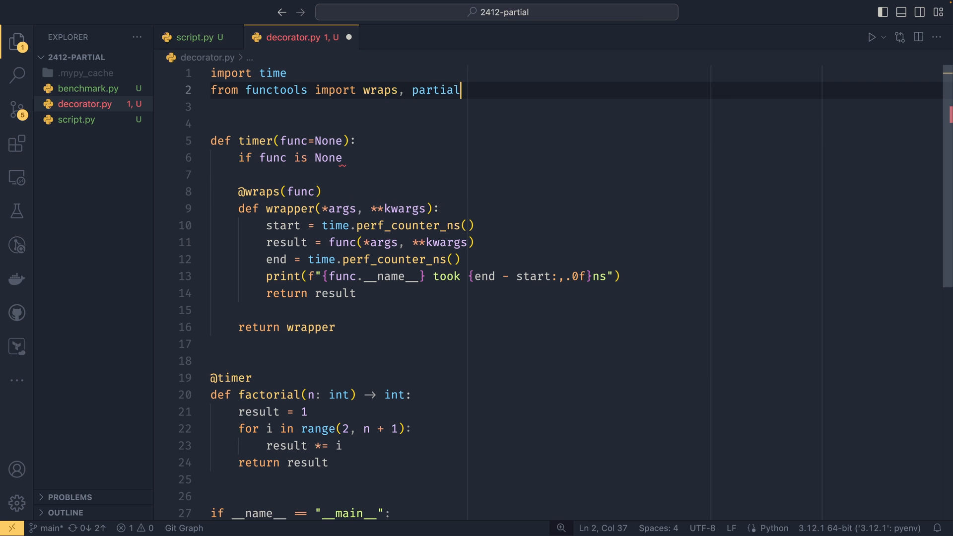
text(retu)
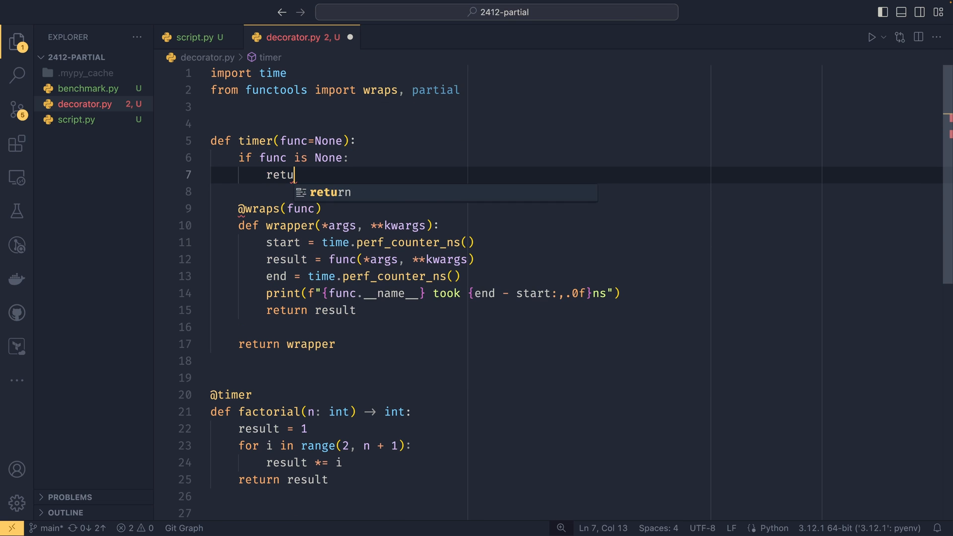
text(rn partial()
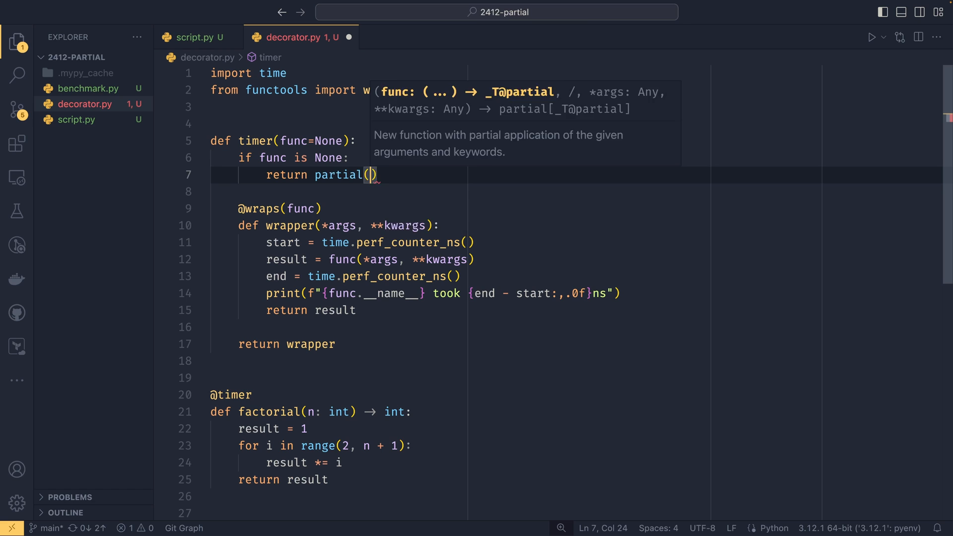
text(time)
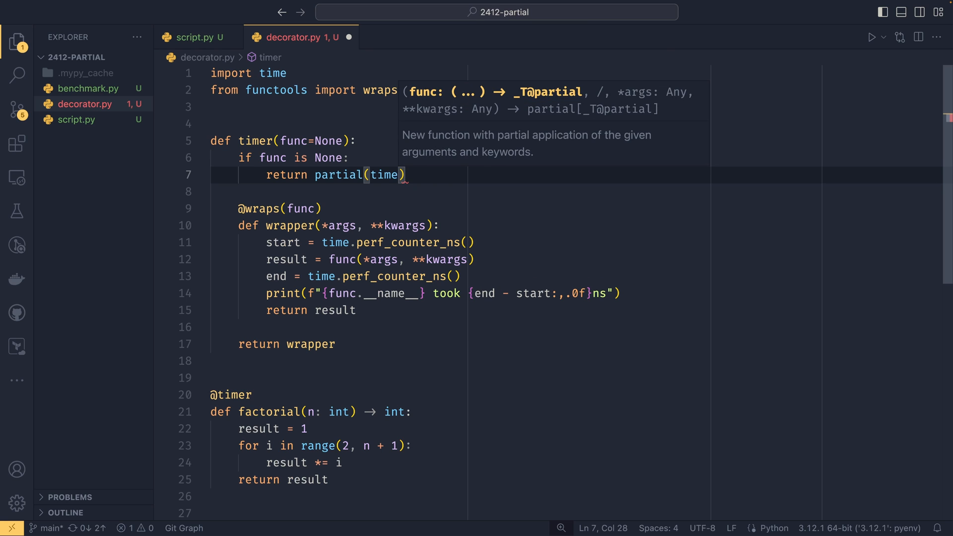
text(, *,)
text(r, )
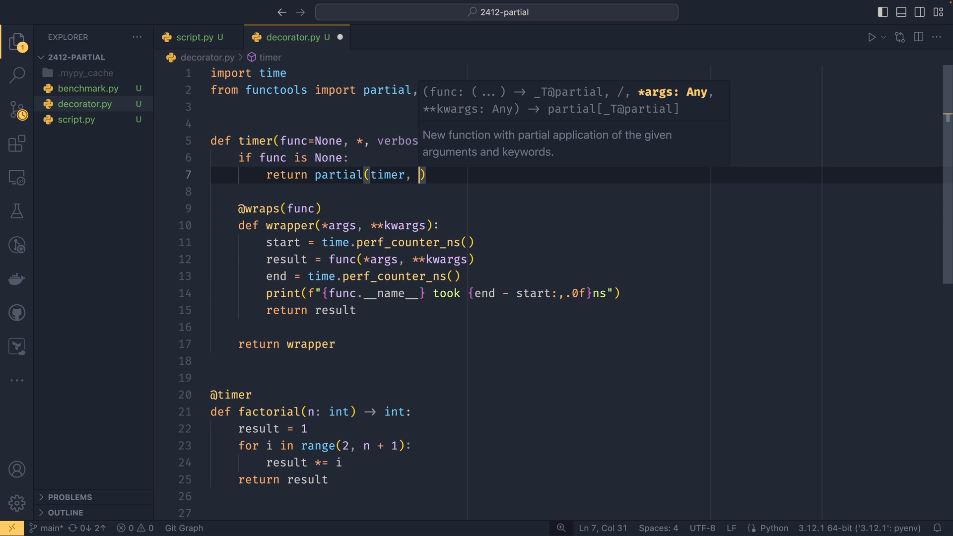
text(verbose=verbose)
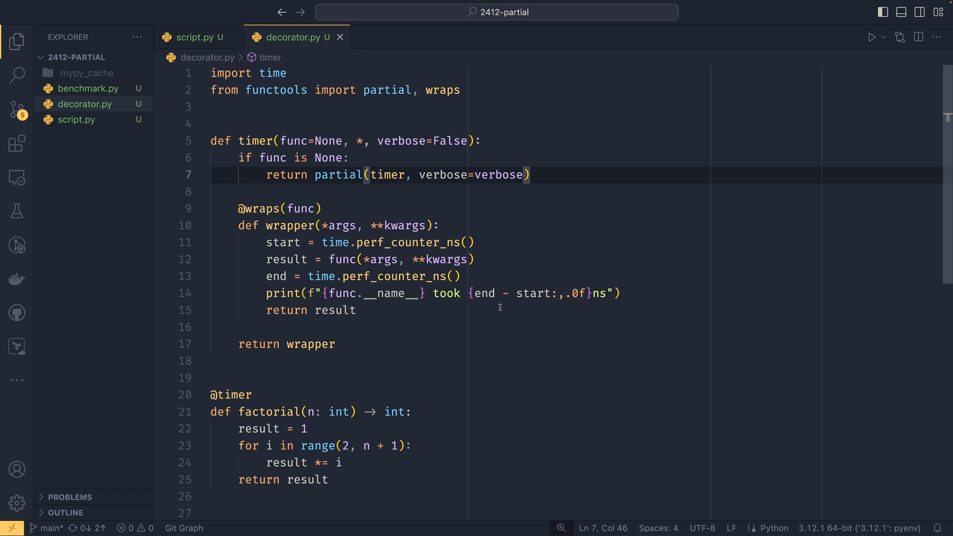
Step: Add verbose-only 'started at' print after start and a duplicated 'ended at' print after end
click(475, 243)
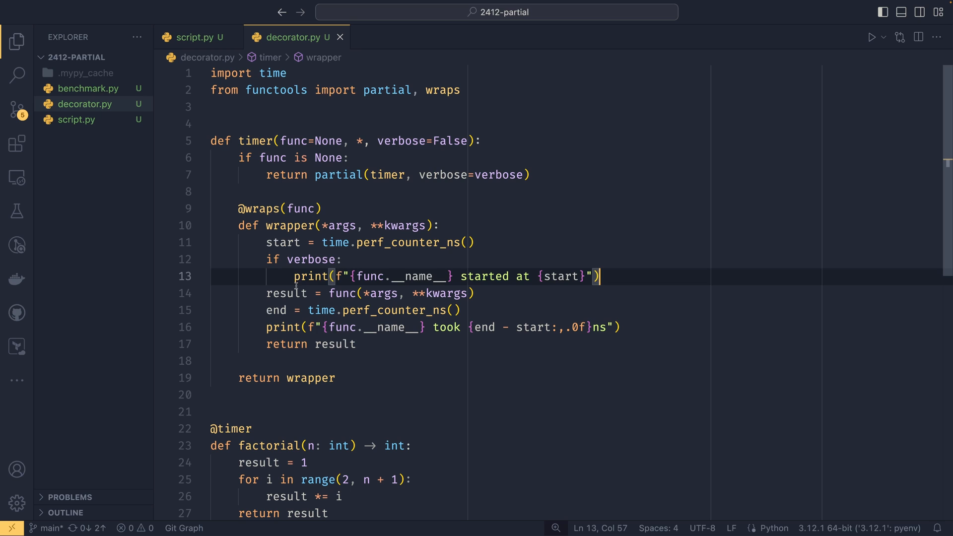
click(461, 309)
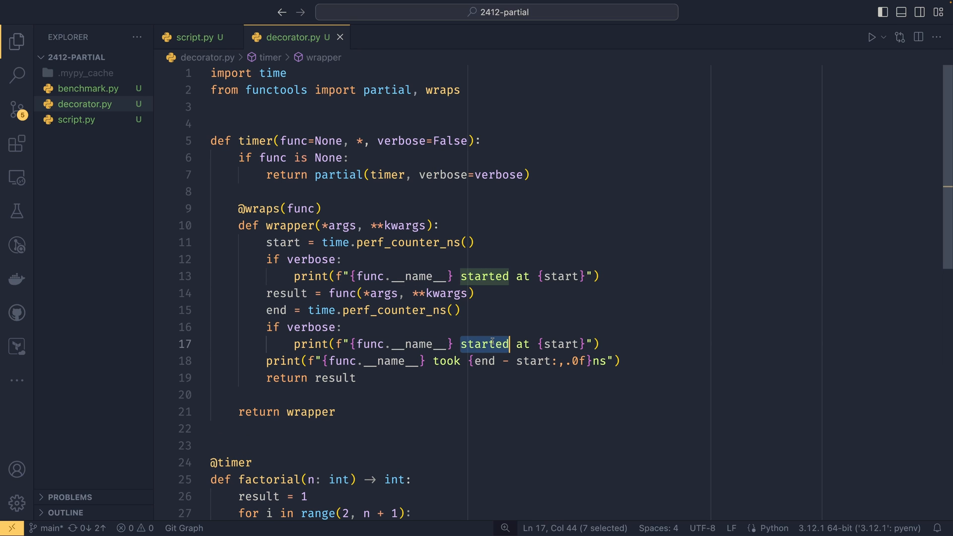
text(ended)
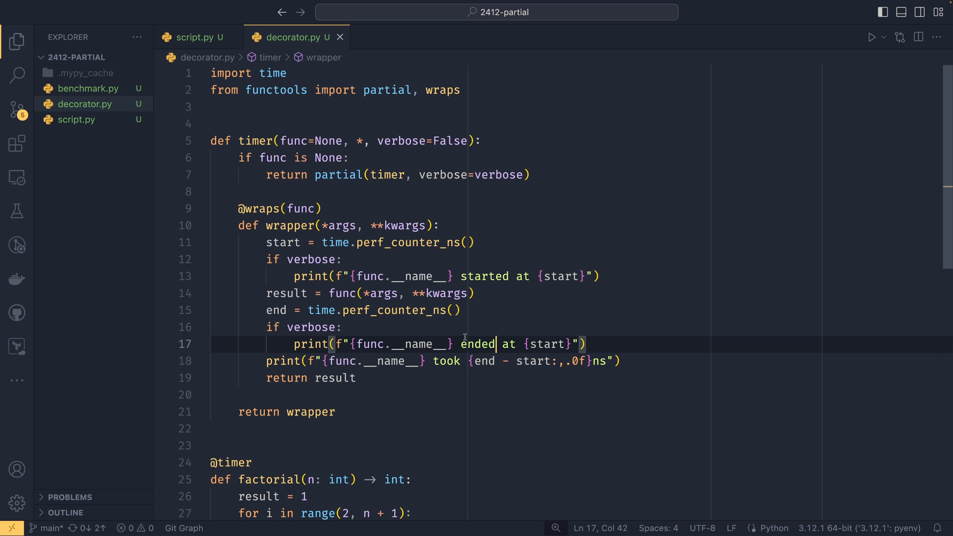
scroll(down, 3)
text(()
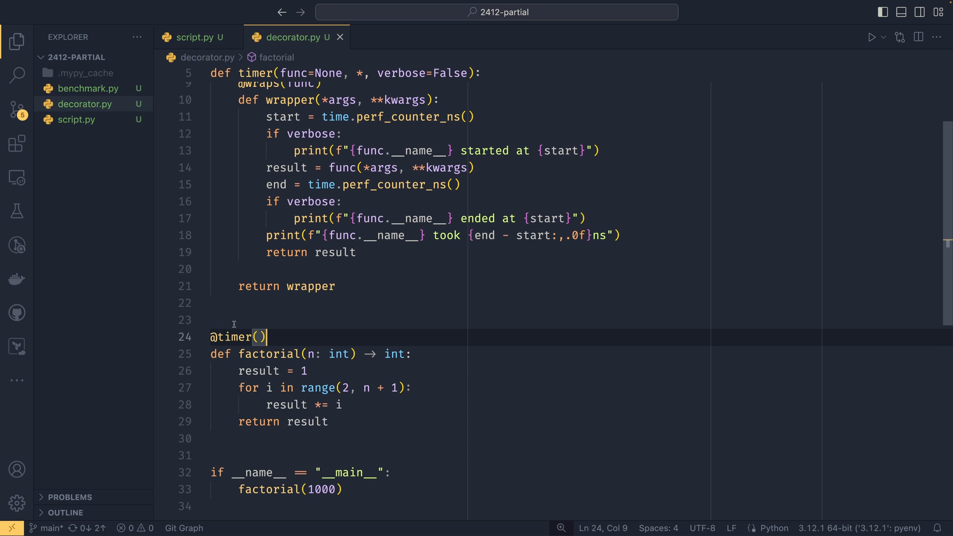
text(verbose=True)
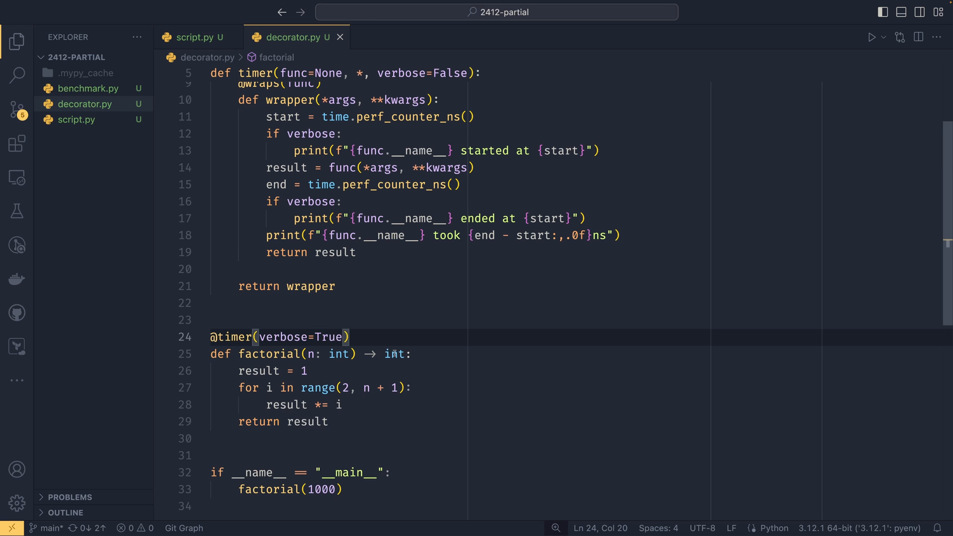
scroll(up, 3)
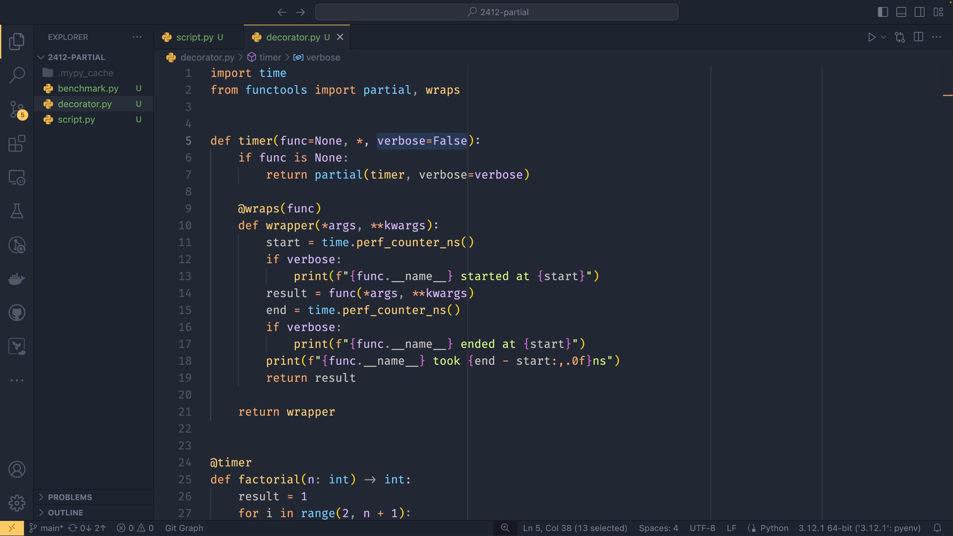
mouse_move(626, 209)
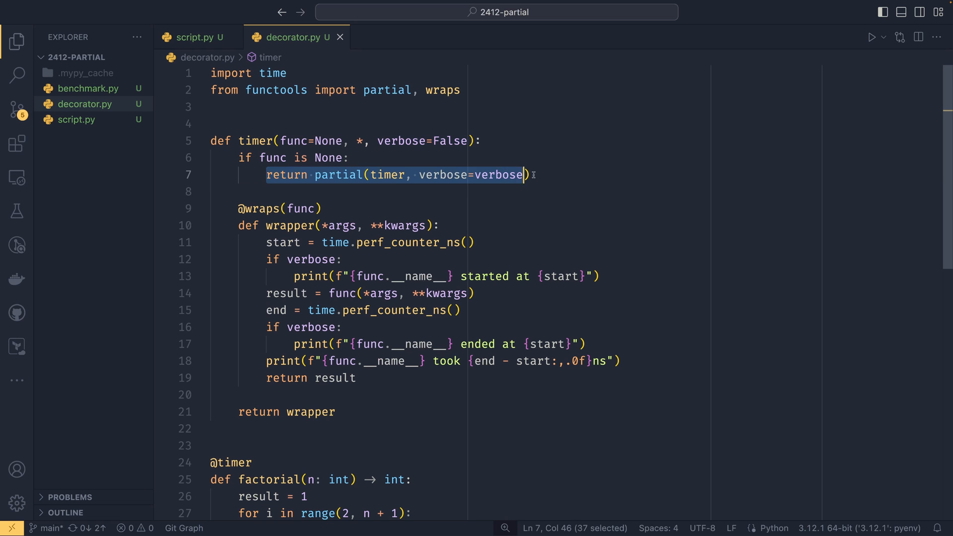
click(539, 175)
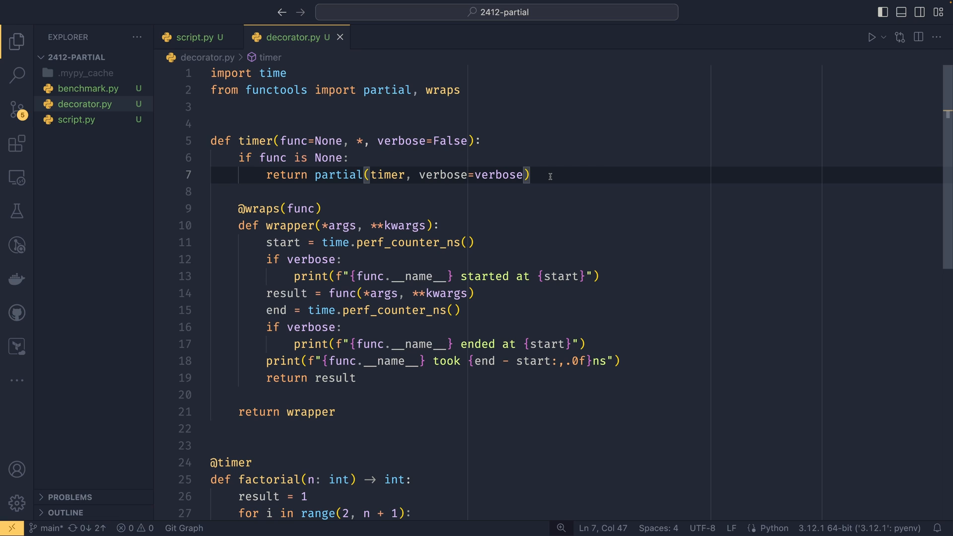
mouse_move(552, 197)
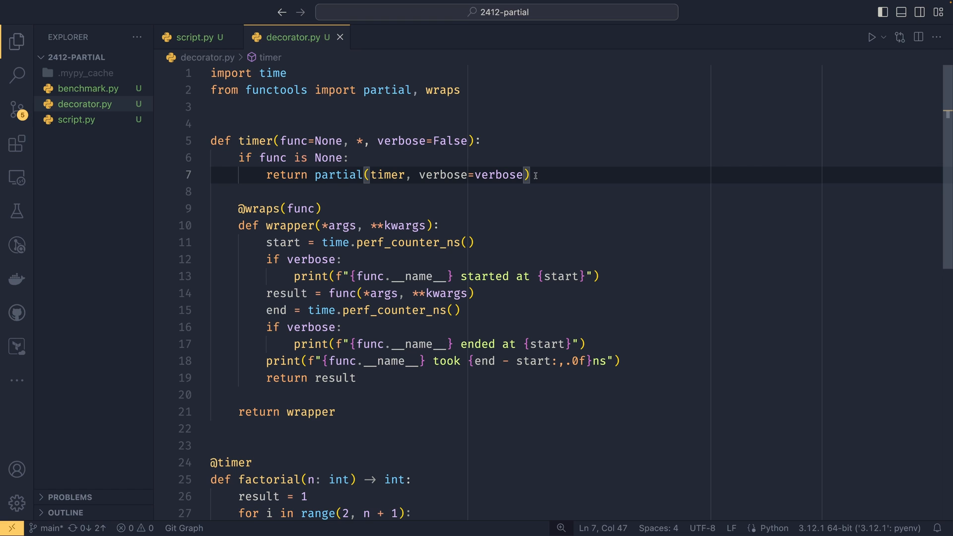
mouse_move(270, 141)
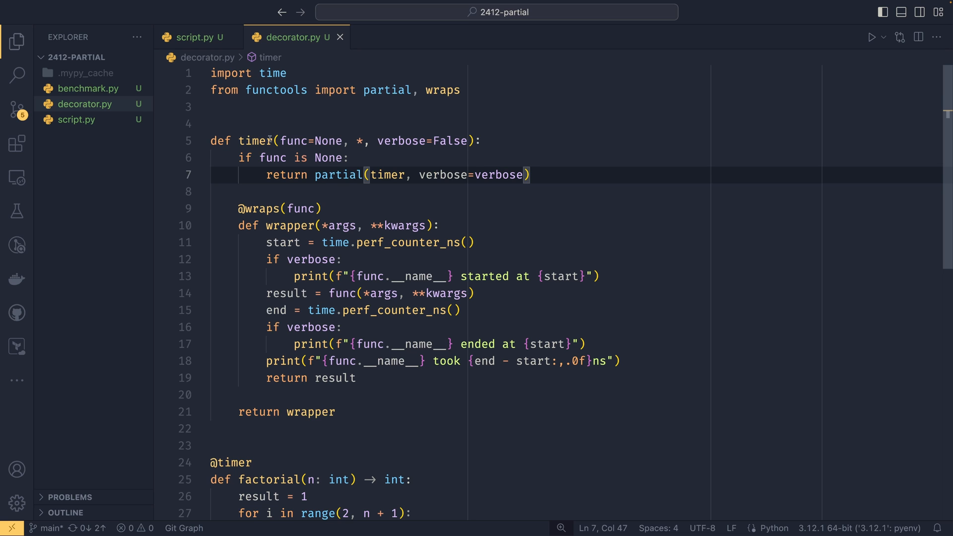